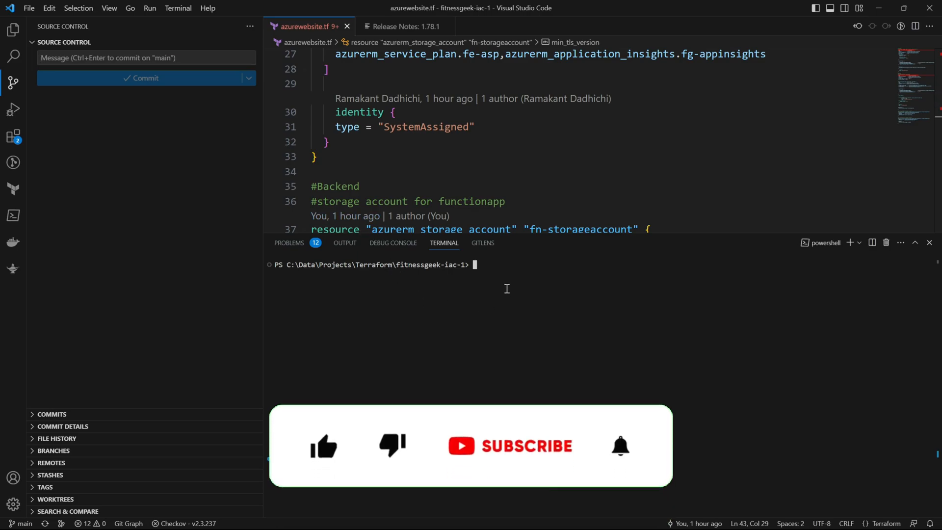
Pull the repository to confirm it is already up to date
type("git pull")
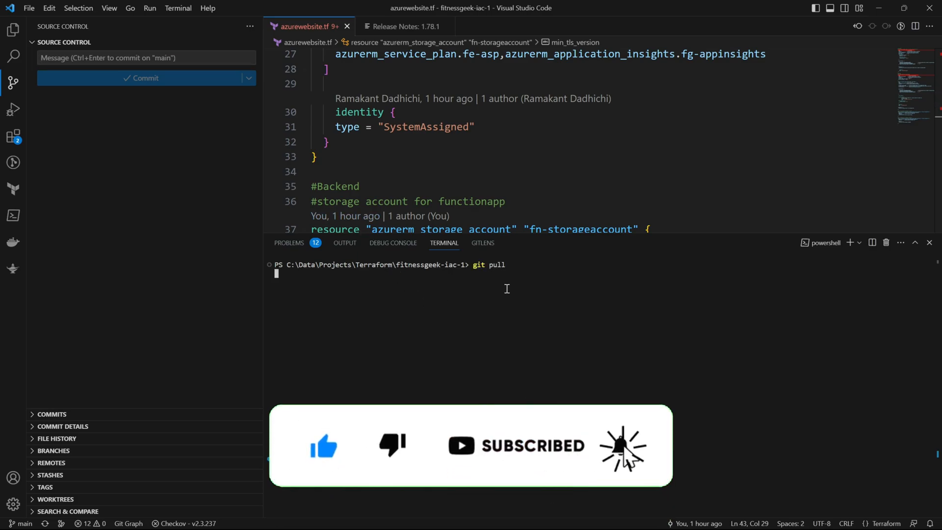
key("Enter")
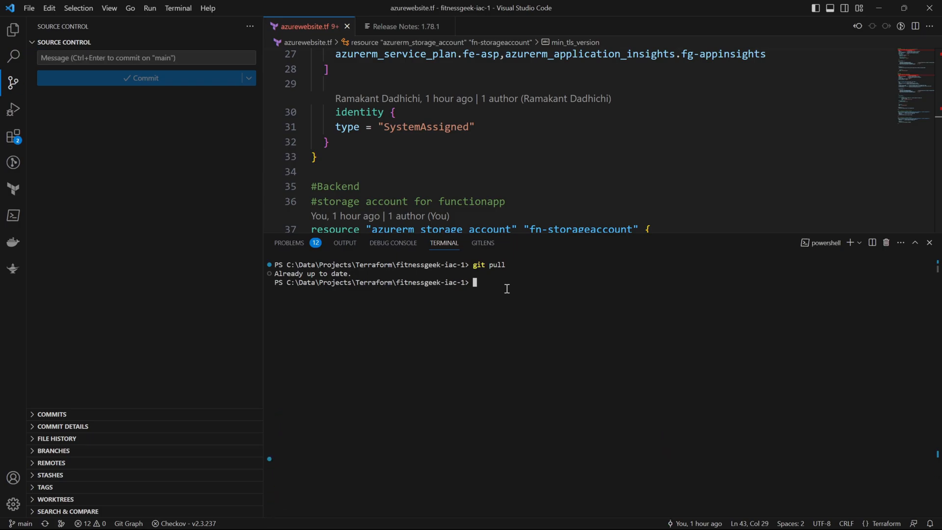
Create and check out a new branch named feature01
type("git")
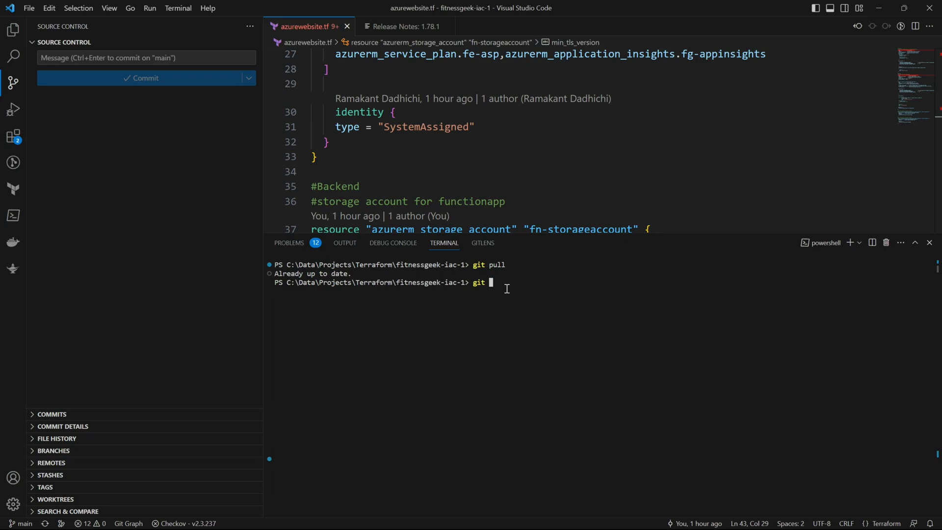
type("checkout")
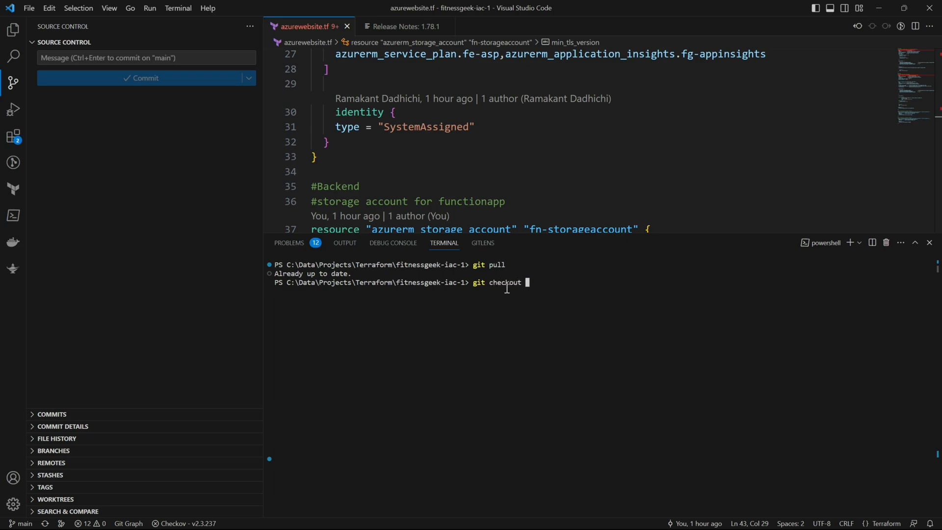
type("-b")
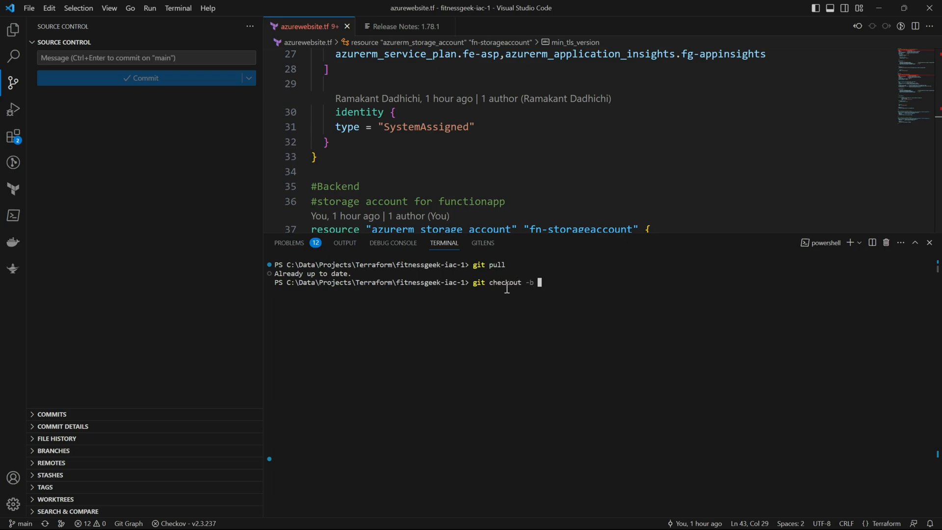
type("feau")
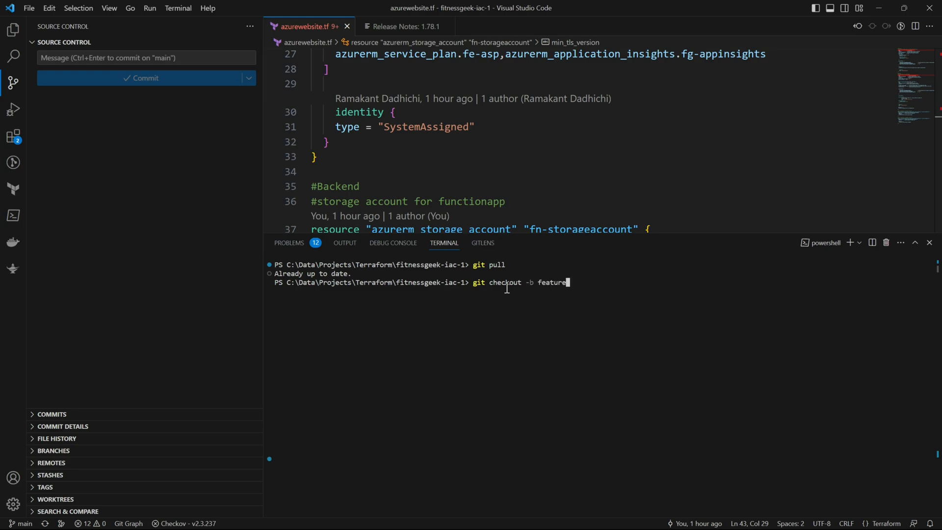
type("01")
key("Enter")
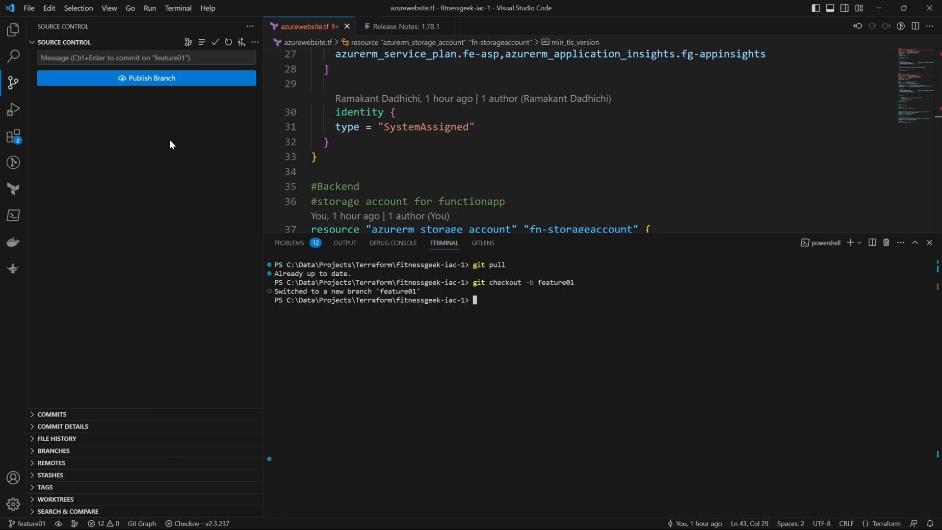
mouse_move(536, 241)
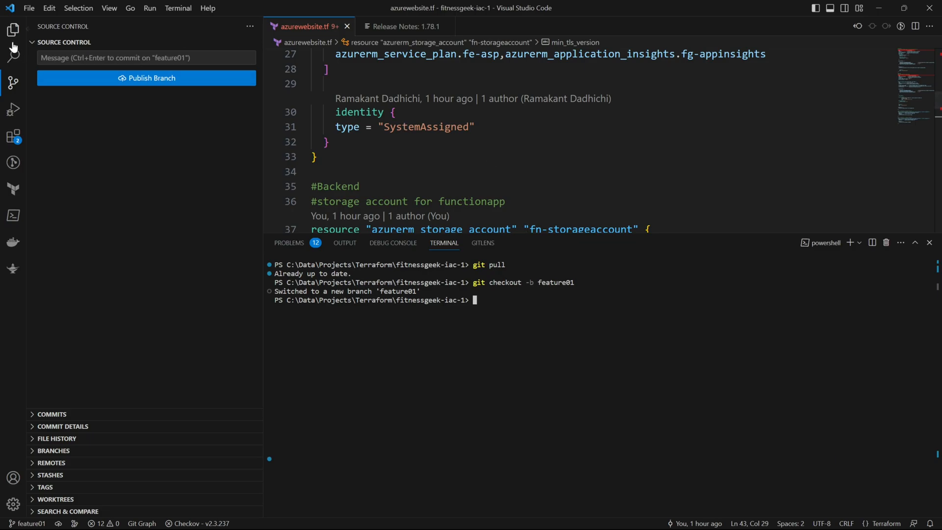
mouse_move(13, 29)
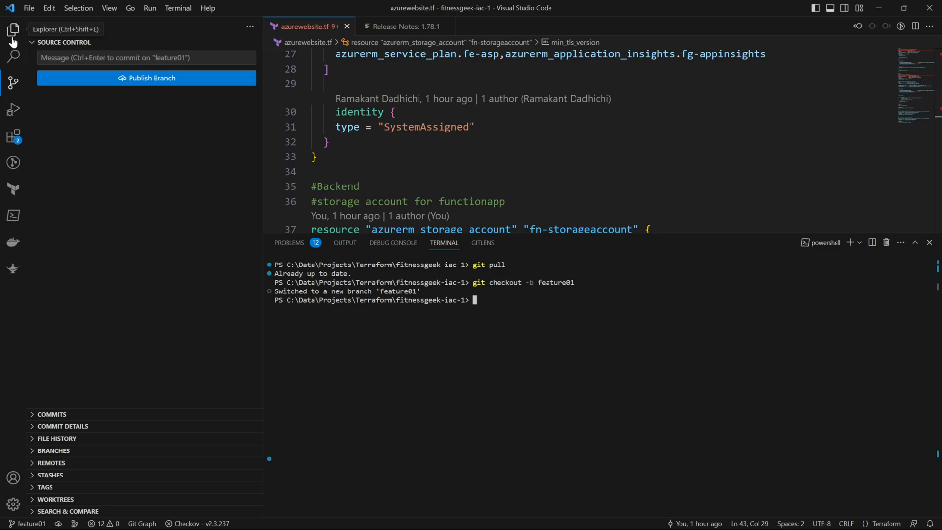
Review the Explorer and Source Control views, ending on the project's file list
left_click(12, 30)
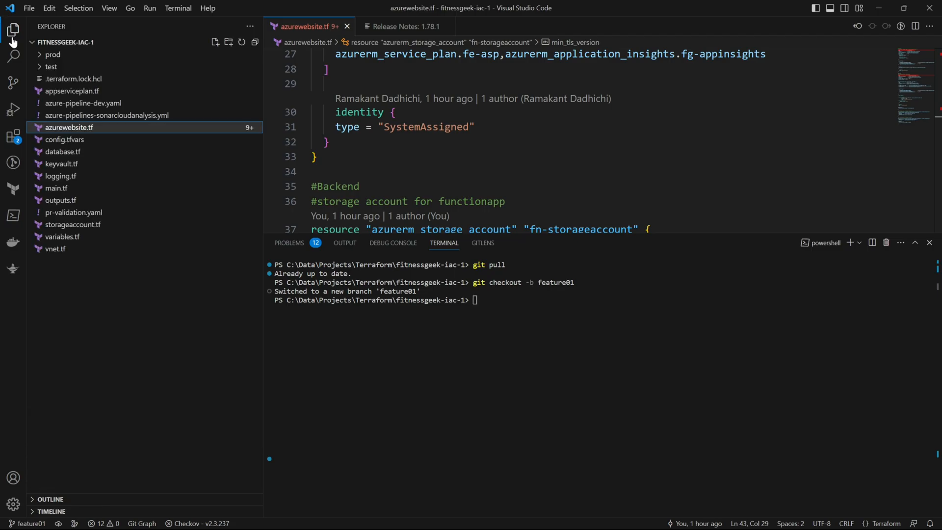
mouse_move(12, 83)
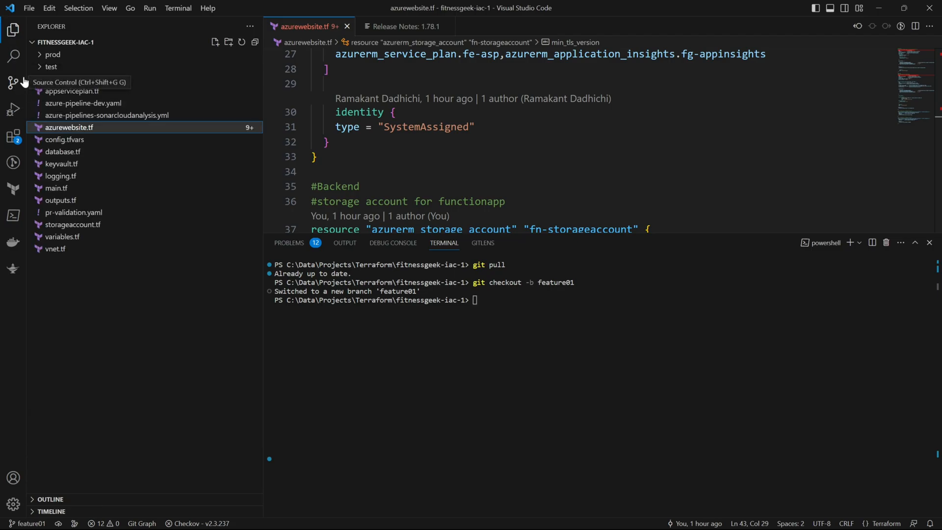
left_click(12, 83)
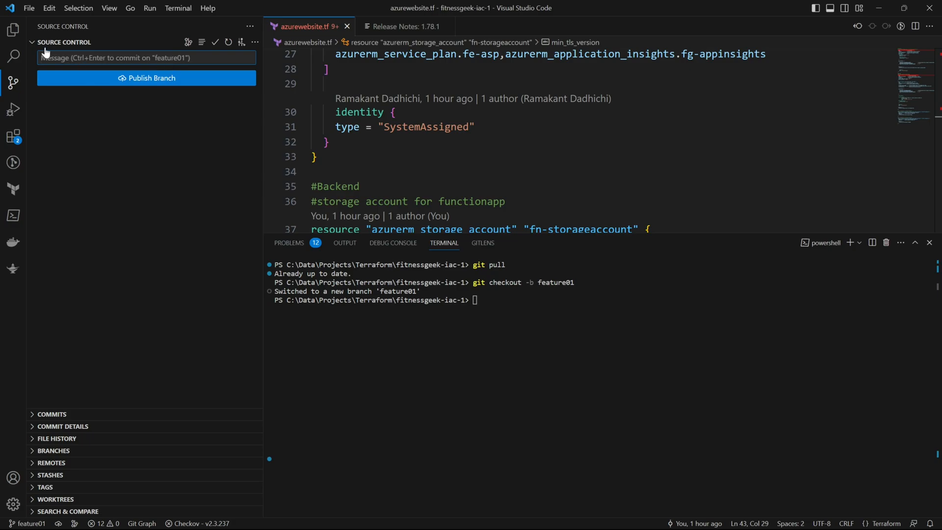
left_click(13, 29)
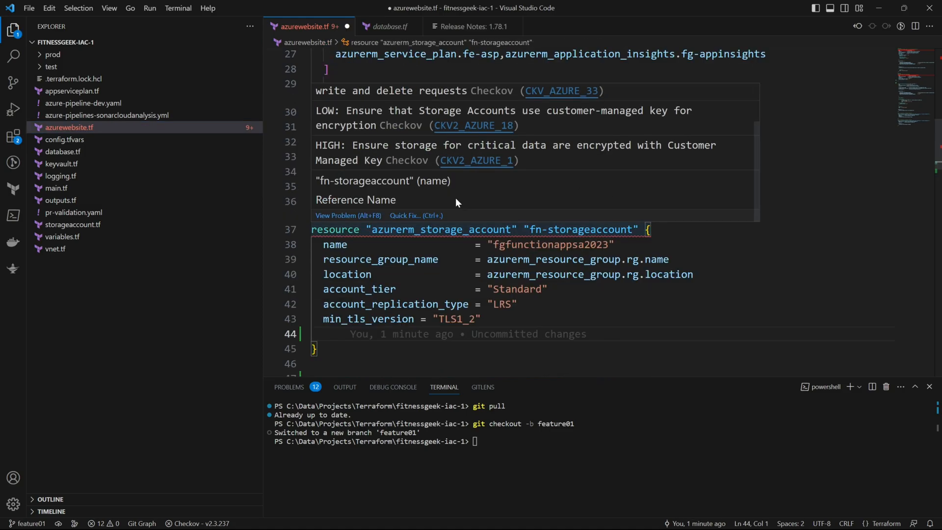
Insert a Checkov skip comment for CKV_AZURE_59 via Quick Fix on fn-storageaccount
left_click(404, 214)
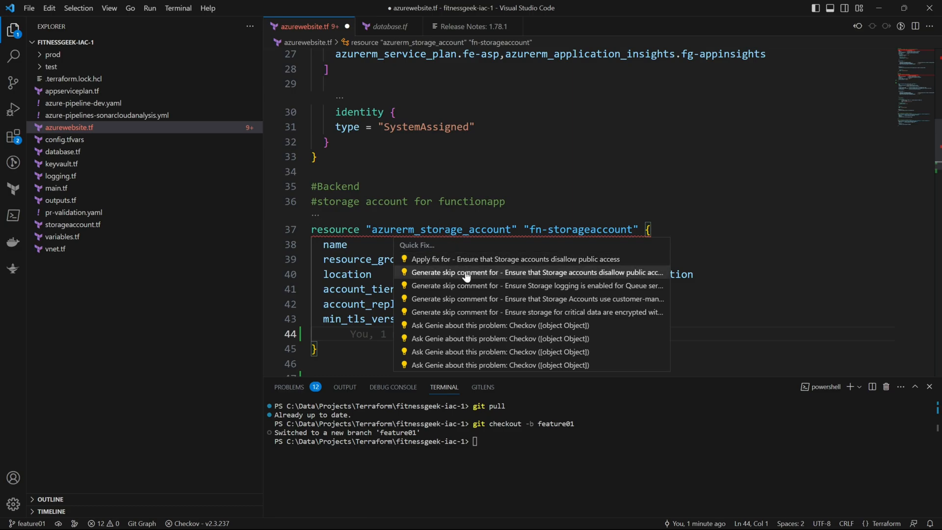
left_click(520, 272)
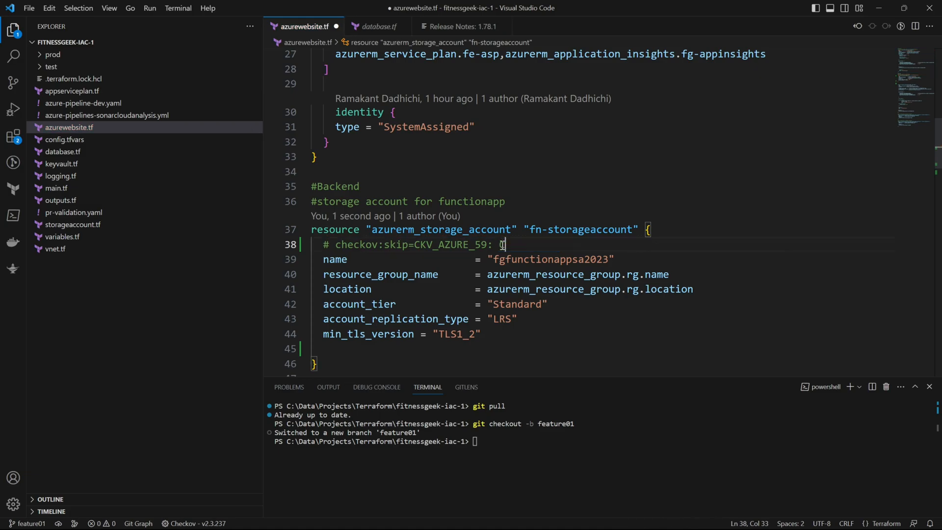
Justify the skip with 'Currently we need to be accessible from internet', fixing the typo
type("Currently")
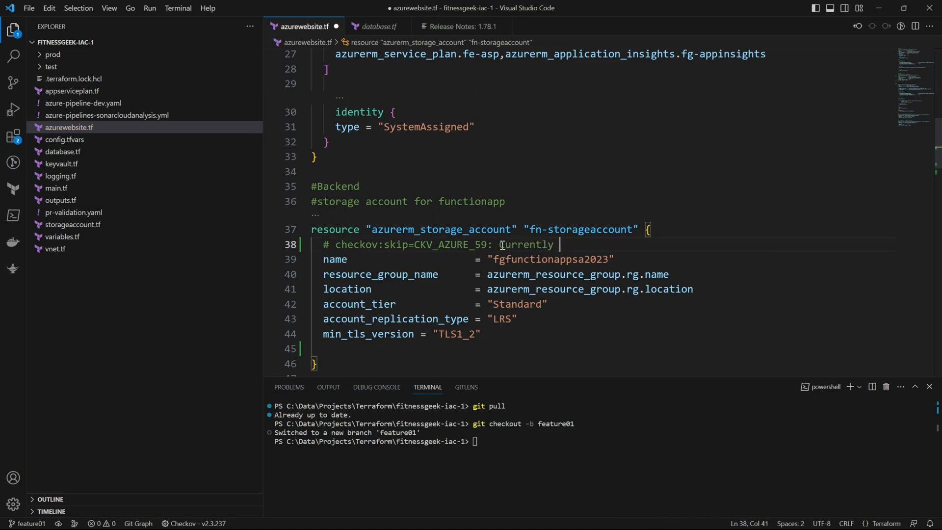
type("we need t")
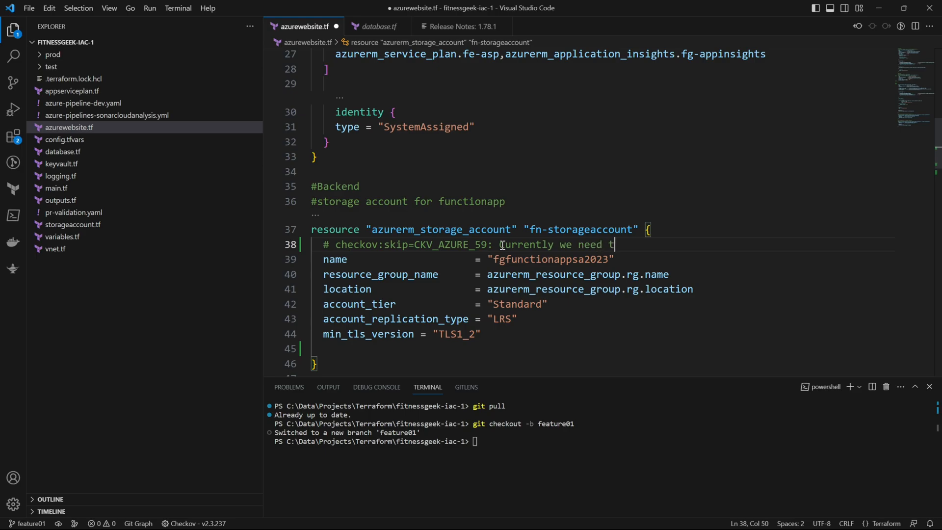
type("o be acce")
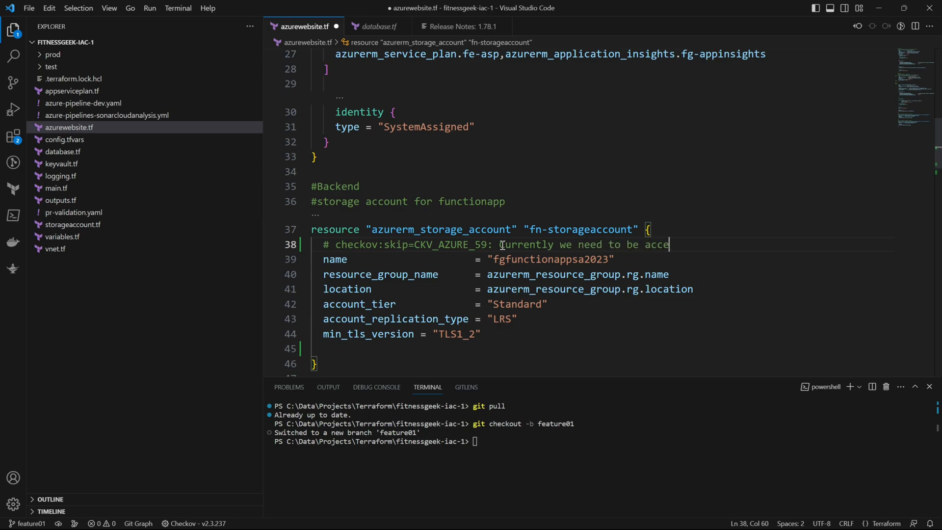
type("ssible from")
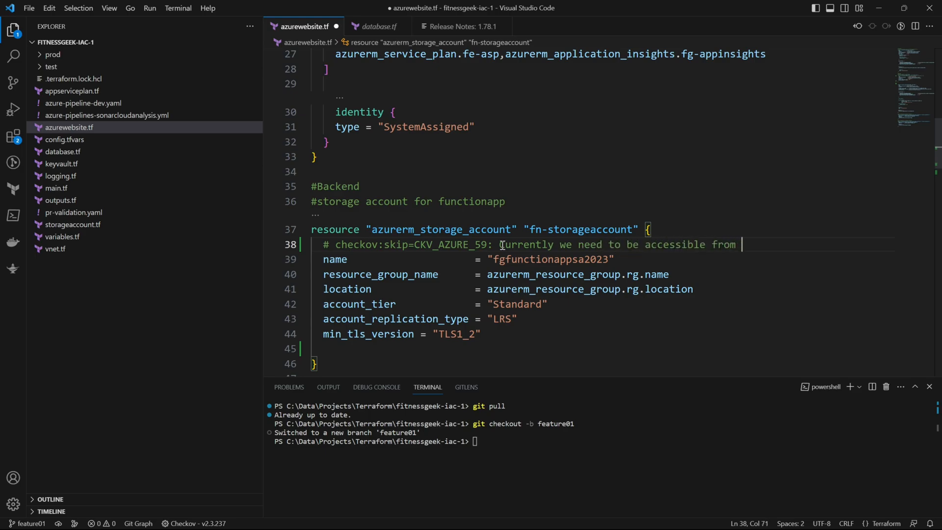
type("interent")
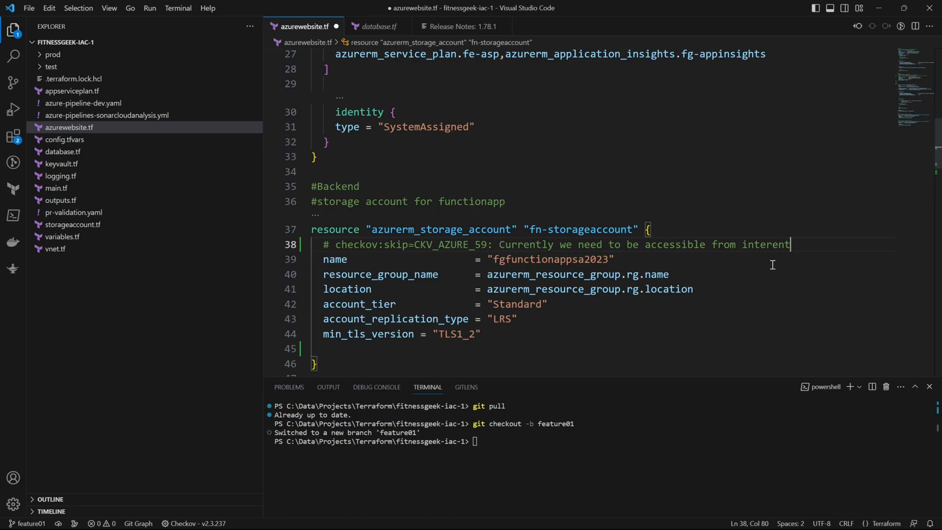
key("BackSpace")
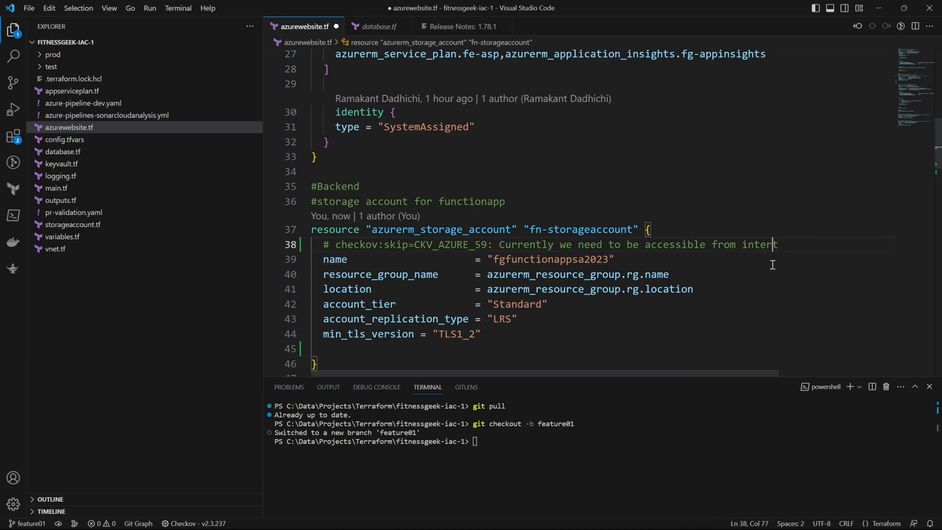
type("ett")
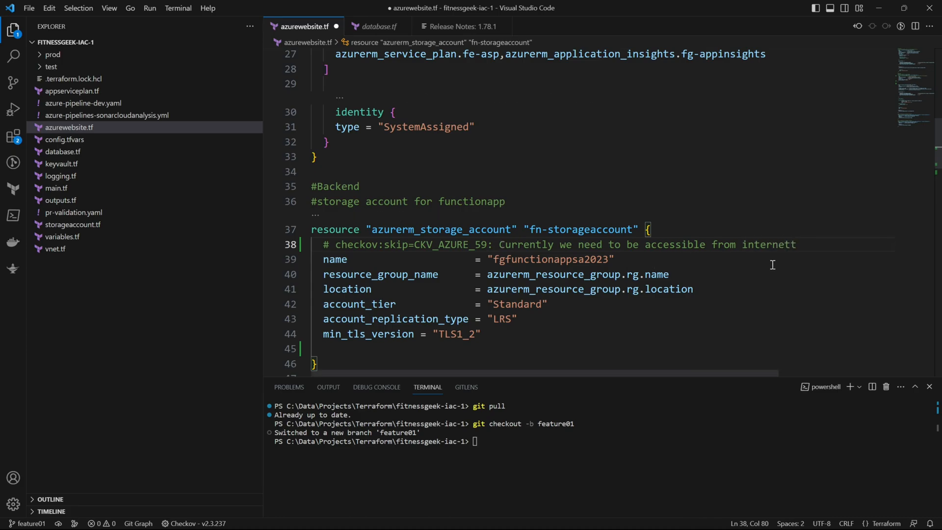
key("Backspace")
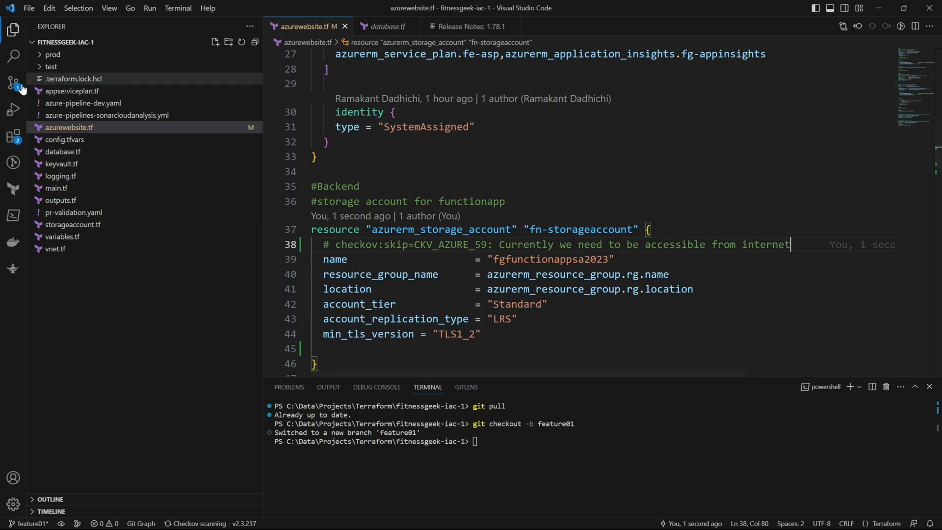
Commit the change with the message 'Added skip for checkov'
left_click(13, 82)
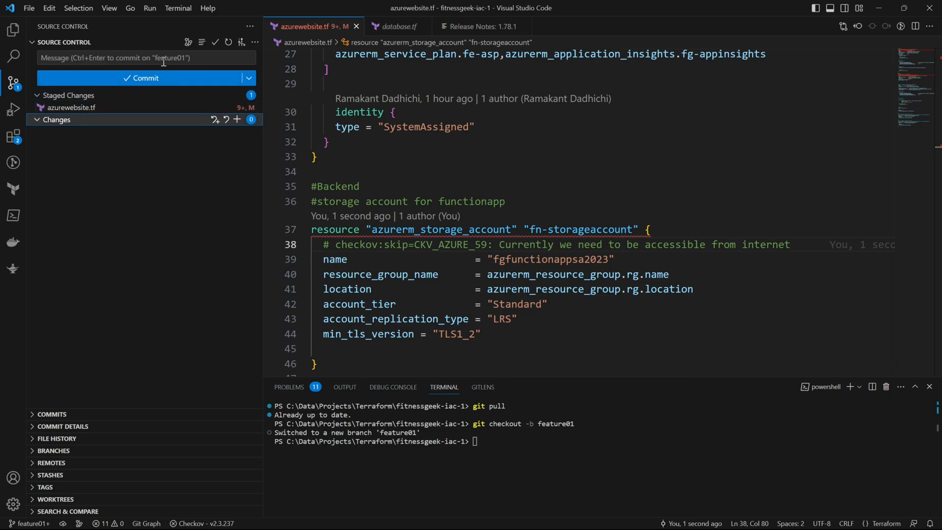
type("A")
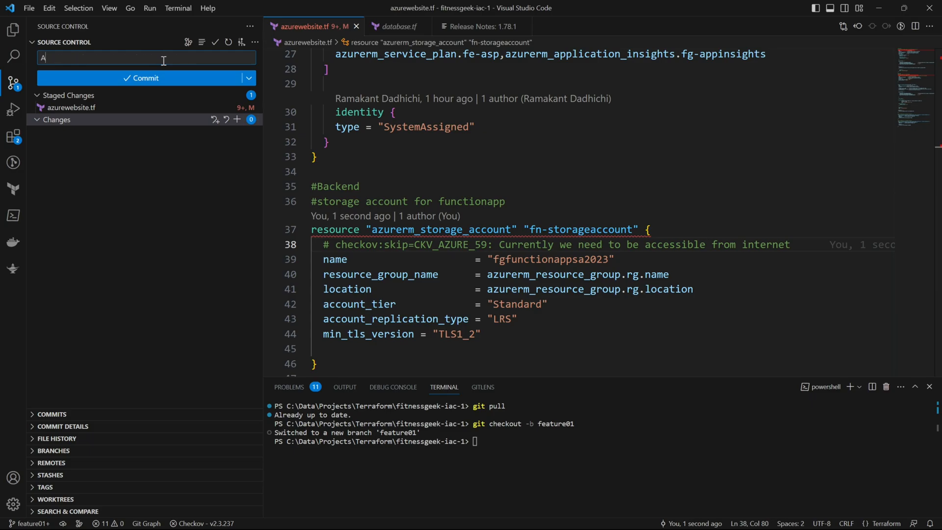
type("dded skip")
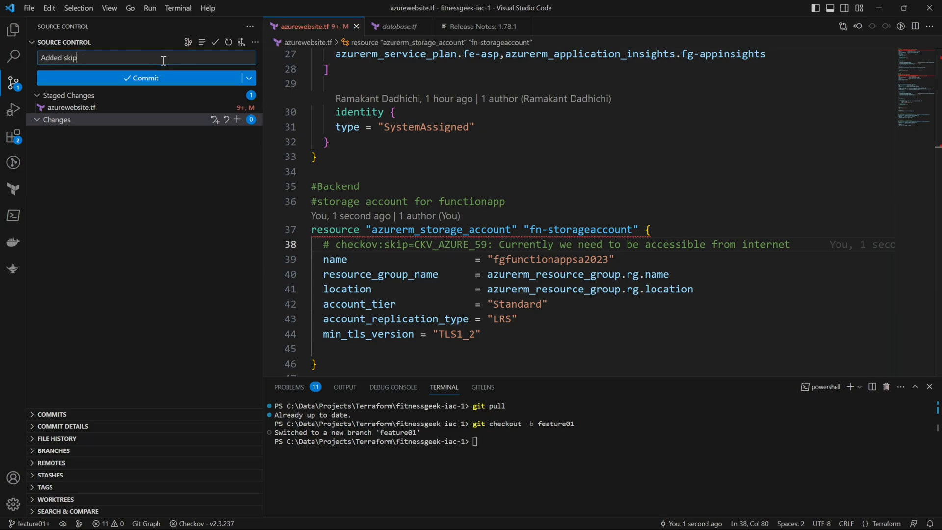
type("for")
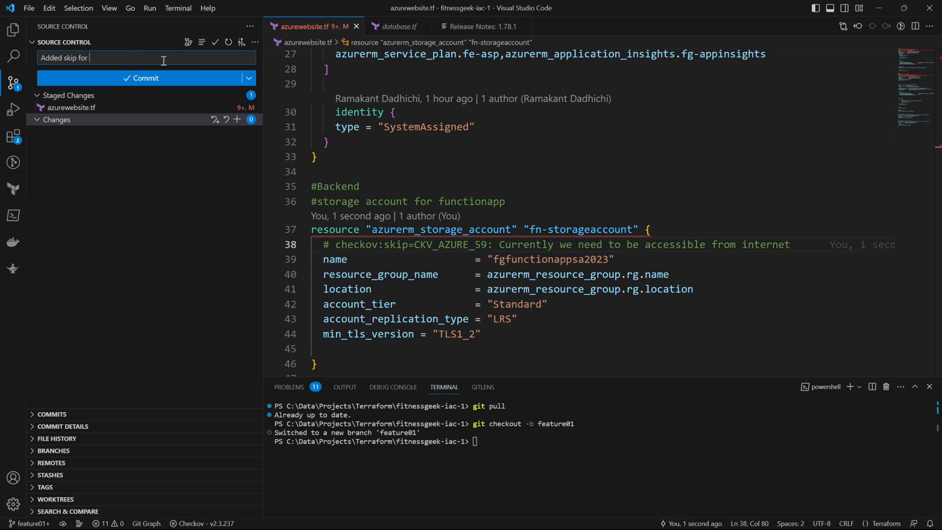
type("checko")
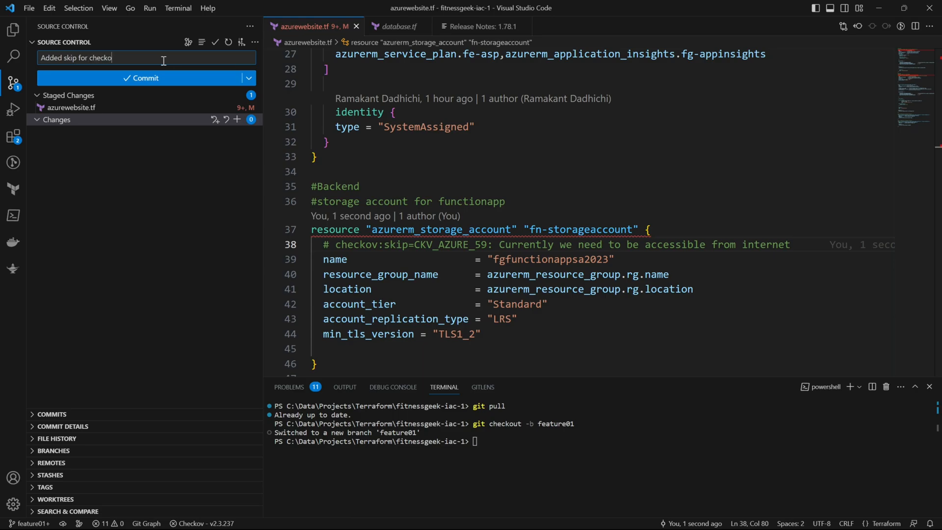
left_click(145, 78)
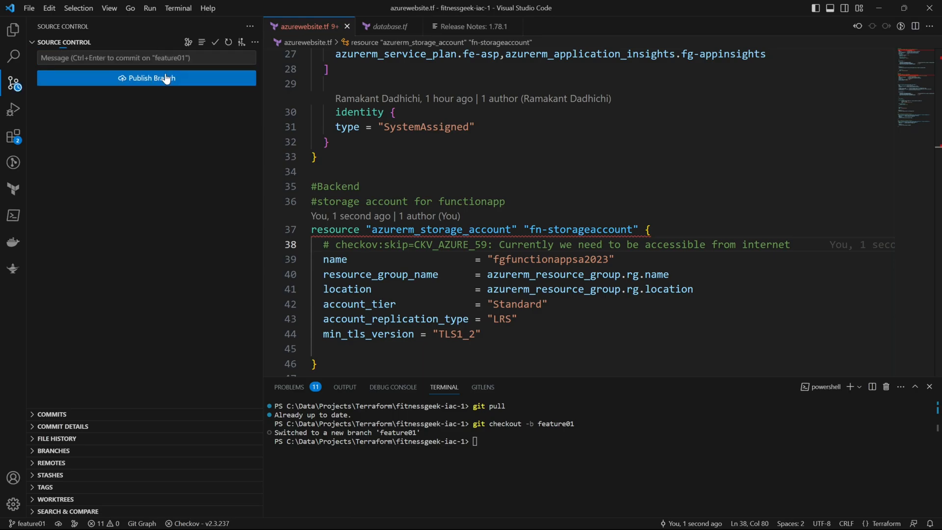
Publish the feature01 branch to the remote
left_click(146, 79)
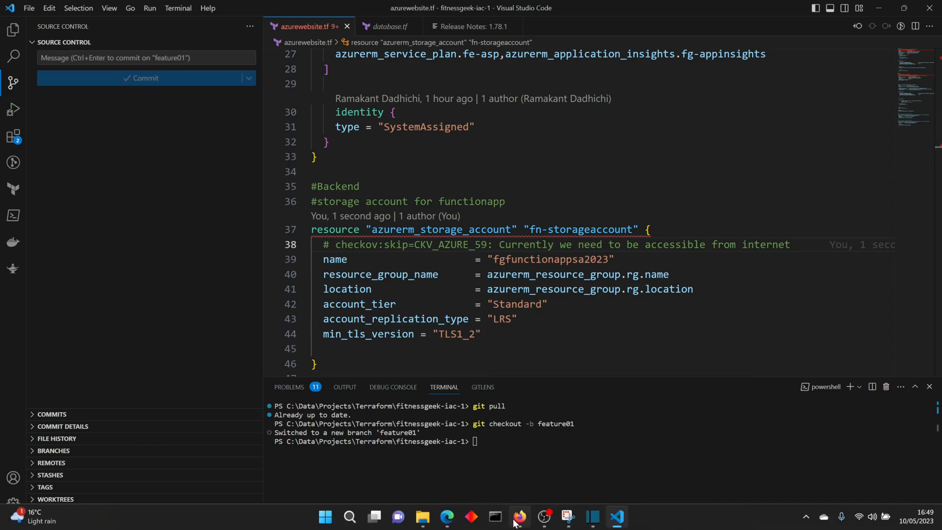
Switch to Firefox and show the repository's pull requests list in Azure DevOps
left_click(520, 517)
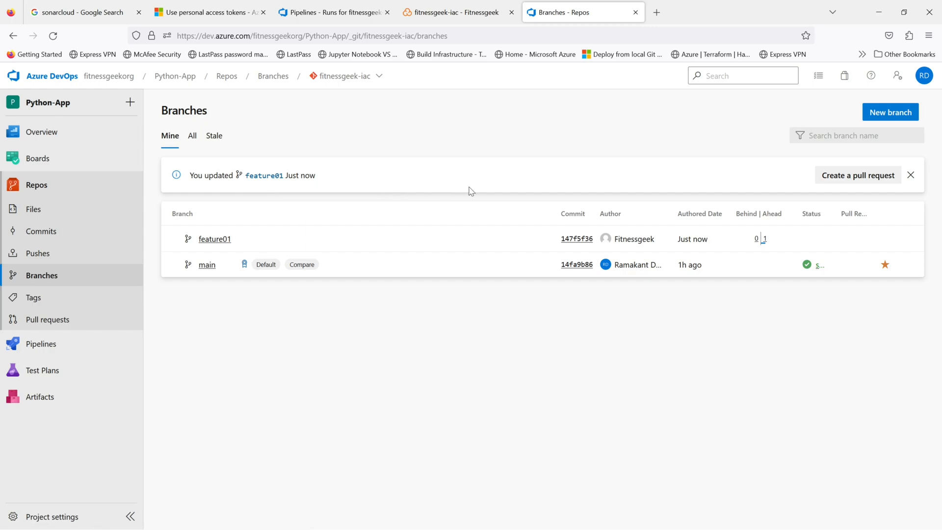
mouse_move(858, 175)
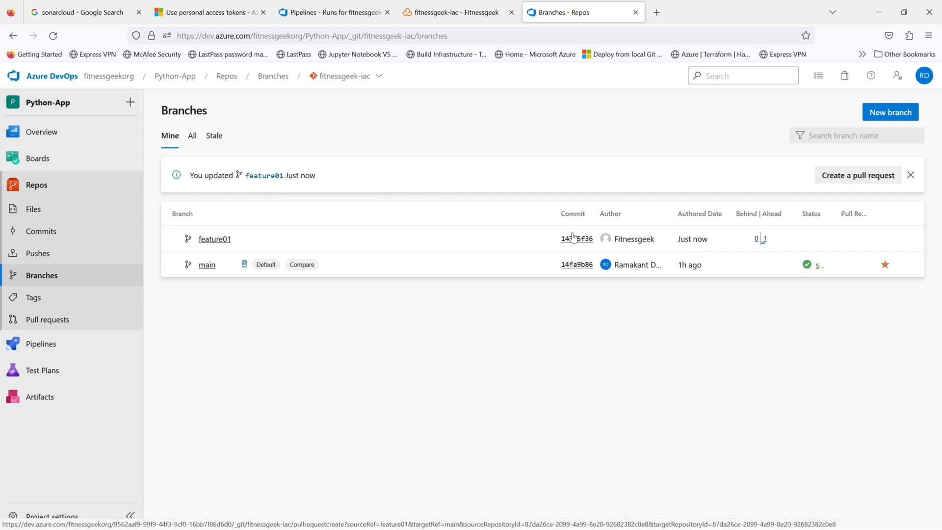
left_click(49, 320)
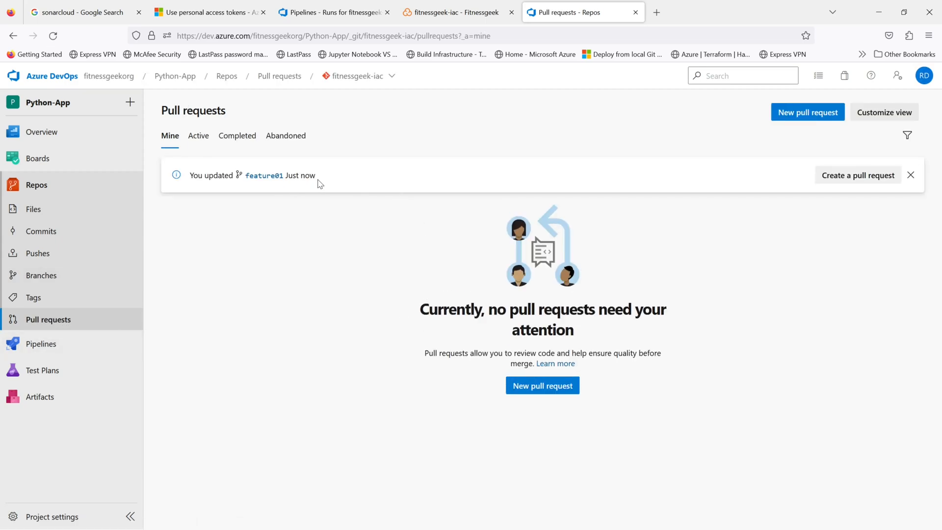
Start a feature01 pull request and add the description line 'We do not need it for now.'
left_click(858, 174)
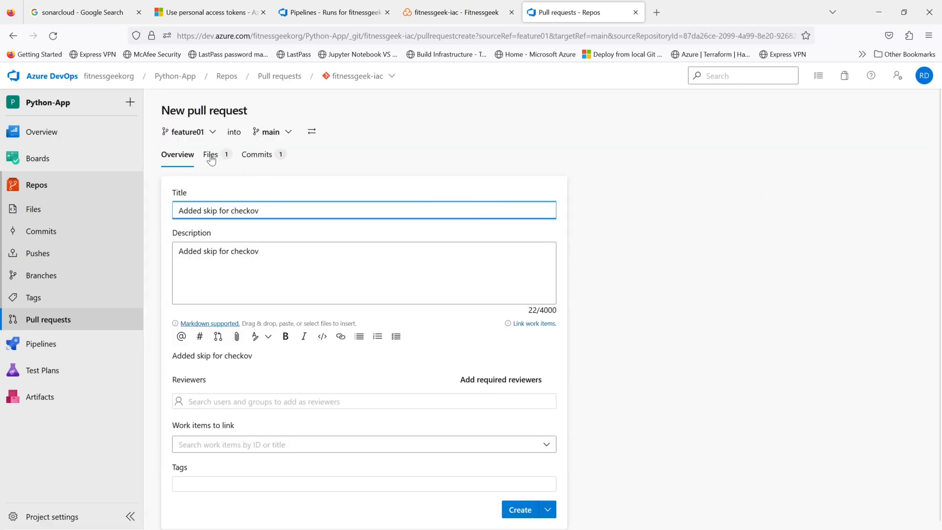
left_click(276, 255)
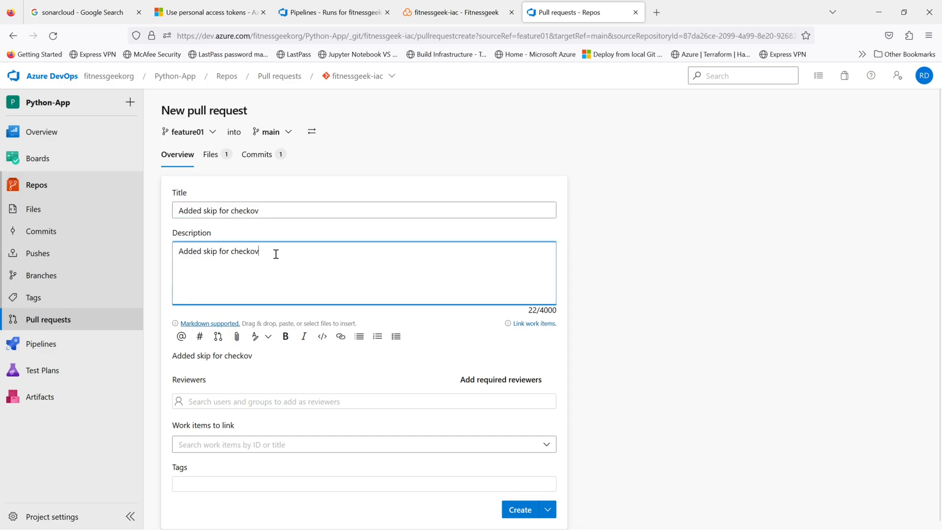
key("enter")
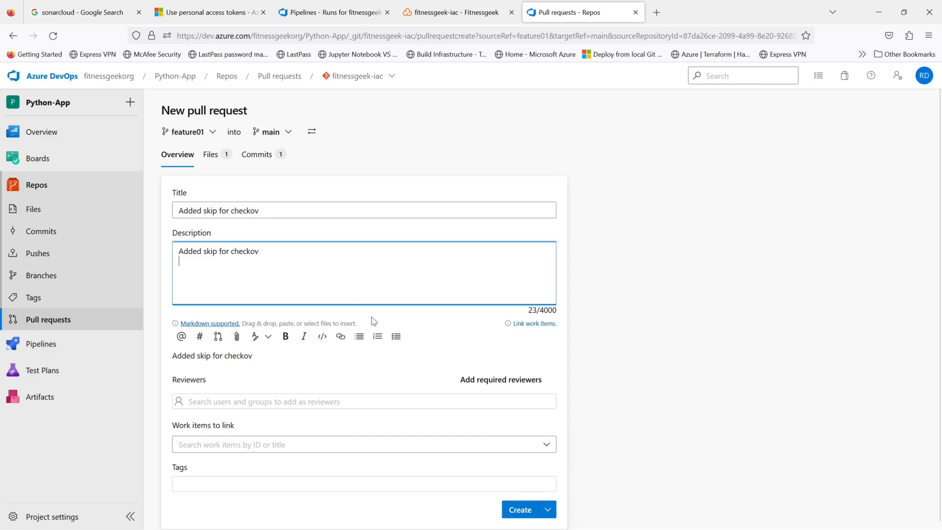
type("We do n")
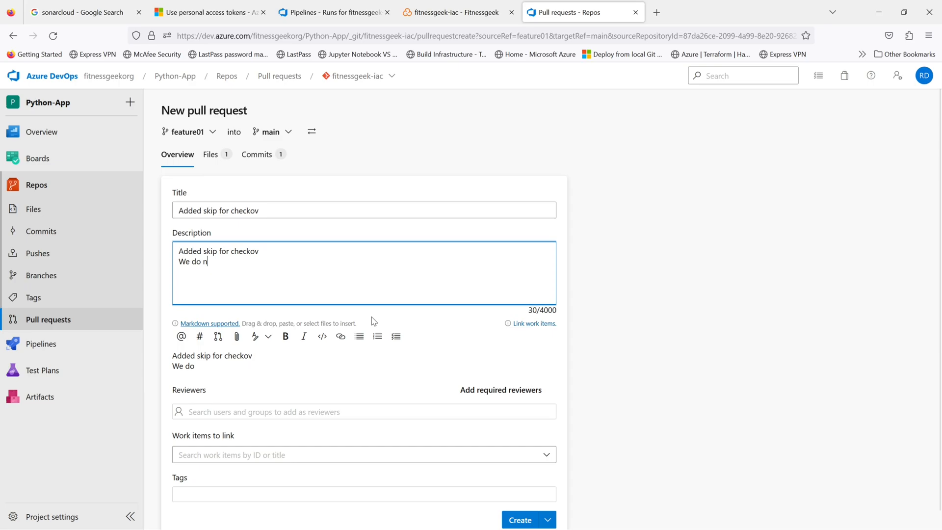
type("ot need to disable")
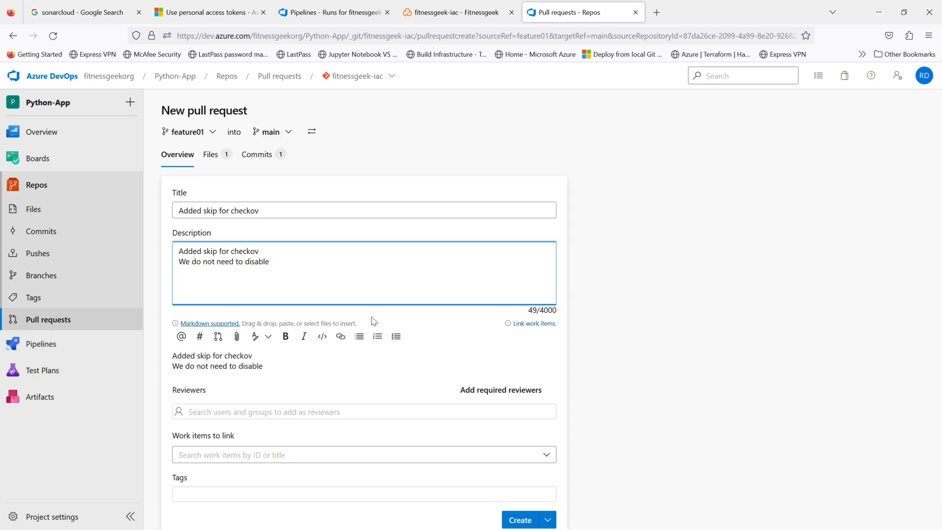
type("it for now")
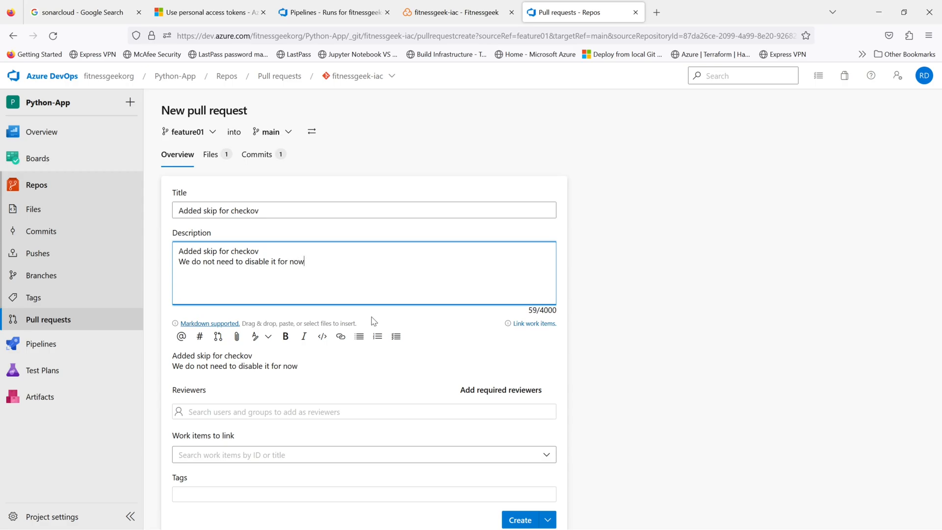
type(".")
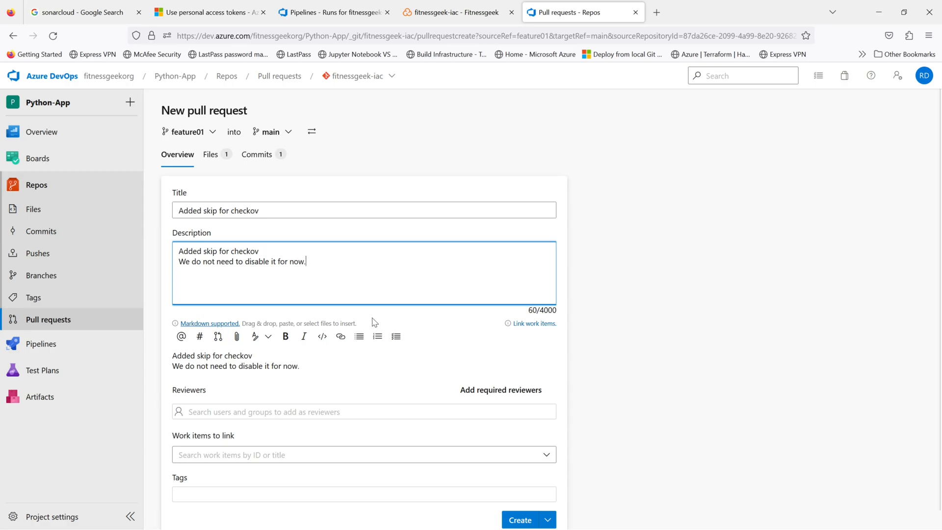
mouse_move(301, 245)
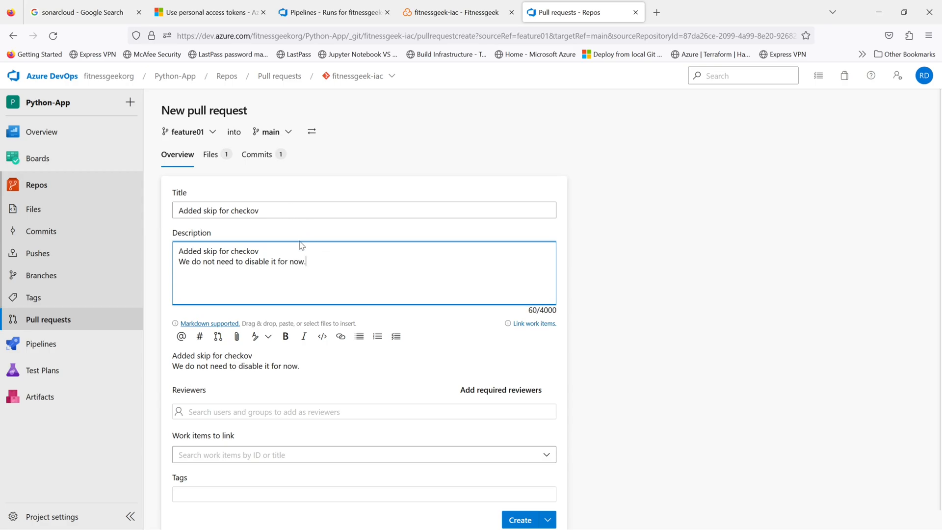
mouse_move(210, 323)
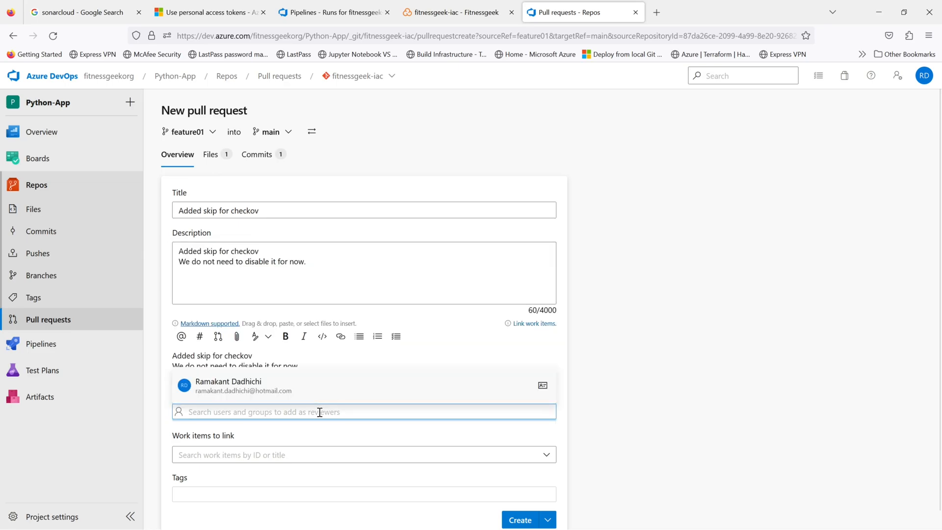
Add the suggested reviewer, link Issue 3 found by searching 'terraform', and create the pull request
left_click(227, 386)
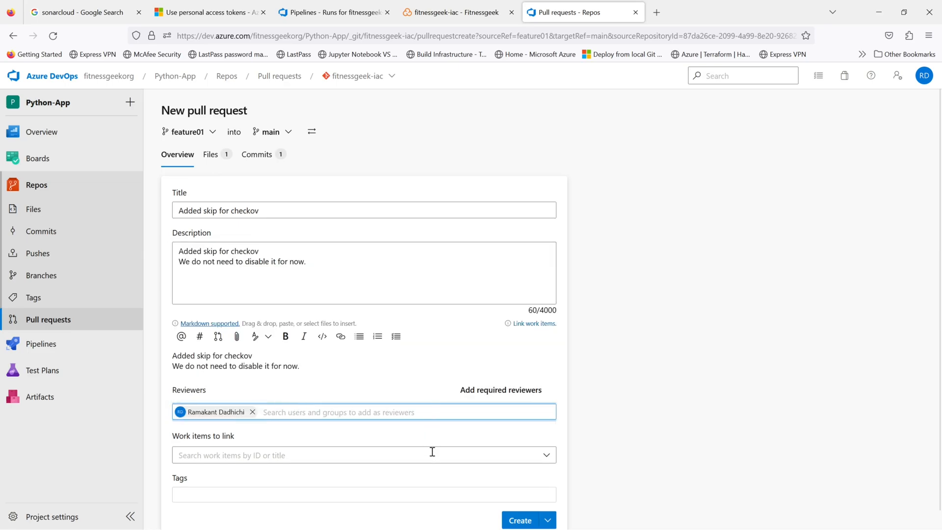
left_click(360, 455)
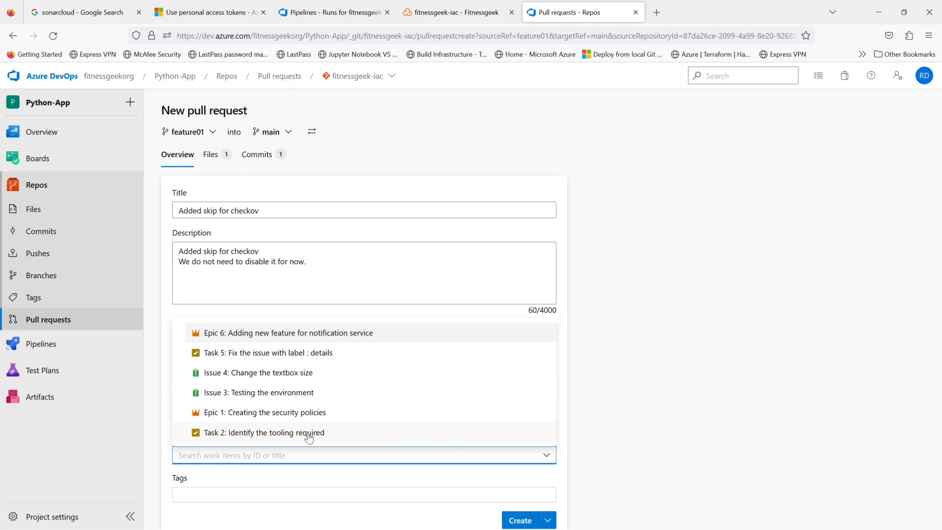
mouse_move(304, 411)
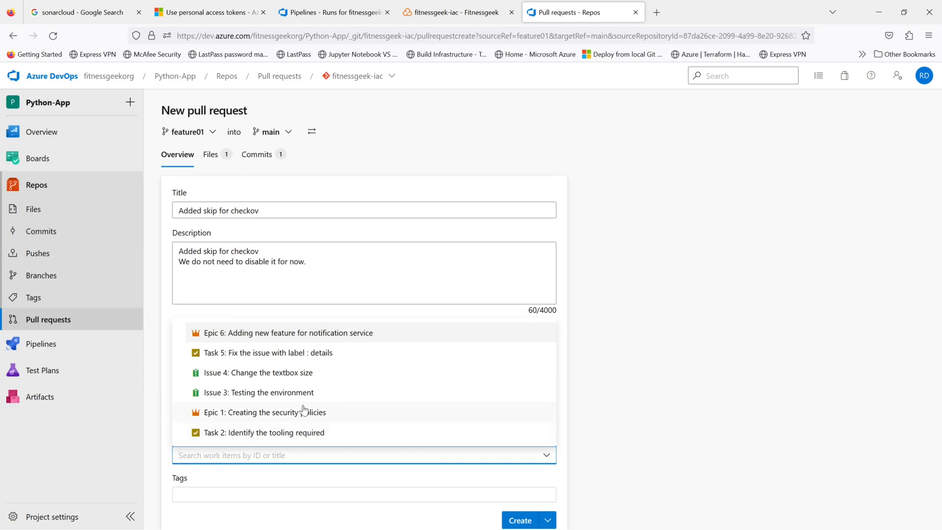
mouse_move(287, 381)
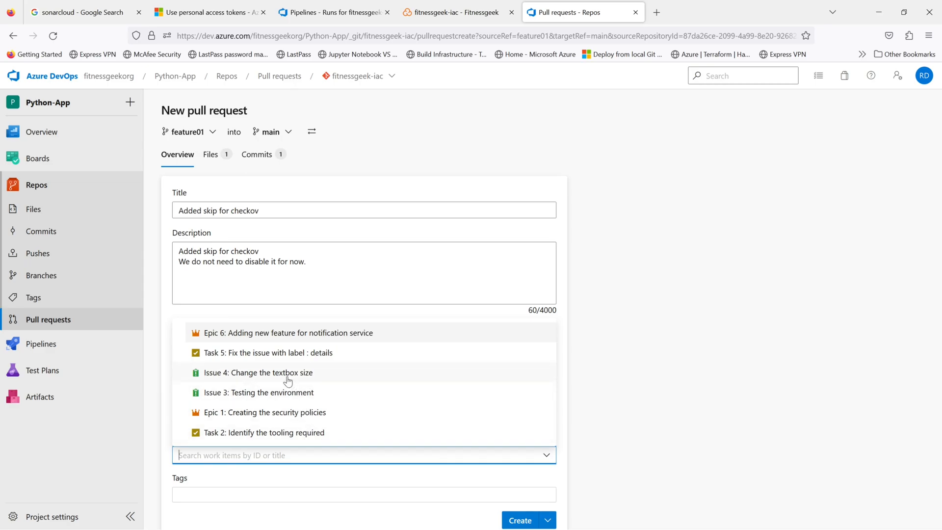
mouse_move(291, 359)
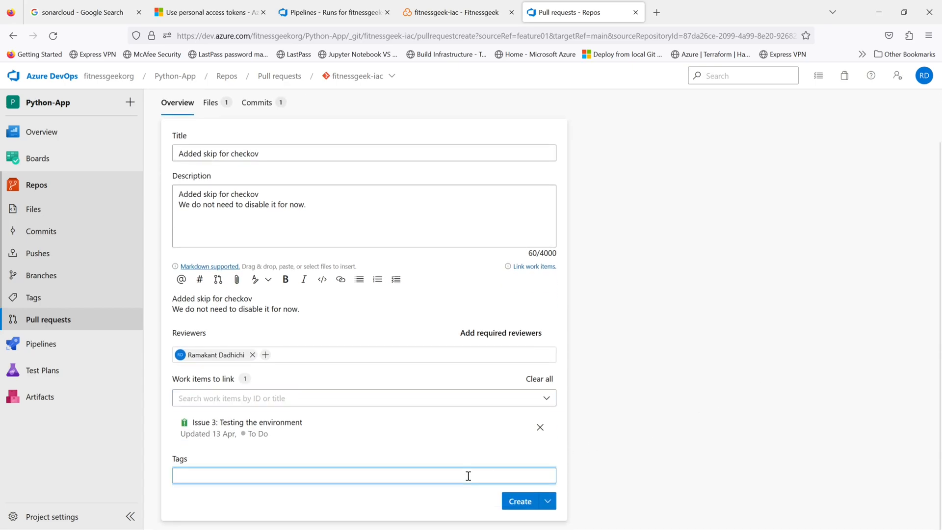
type("terra")
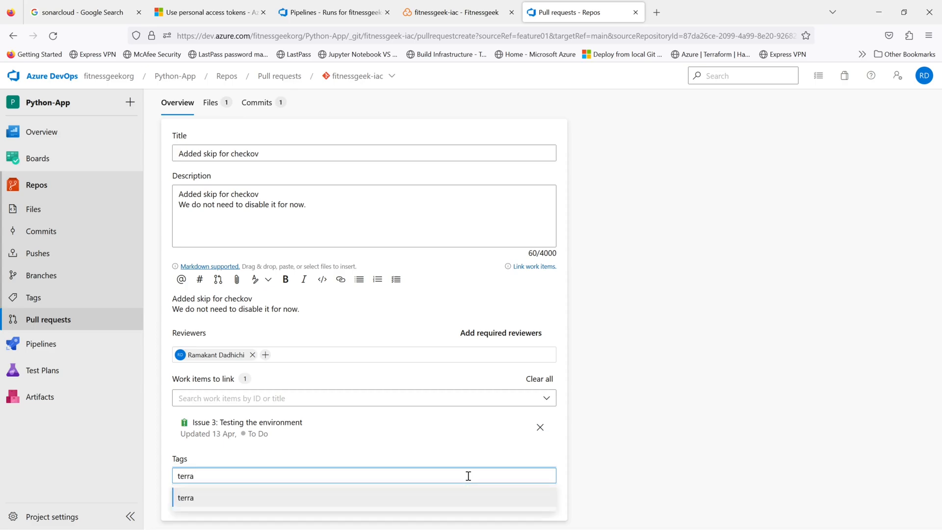
type("form")
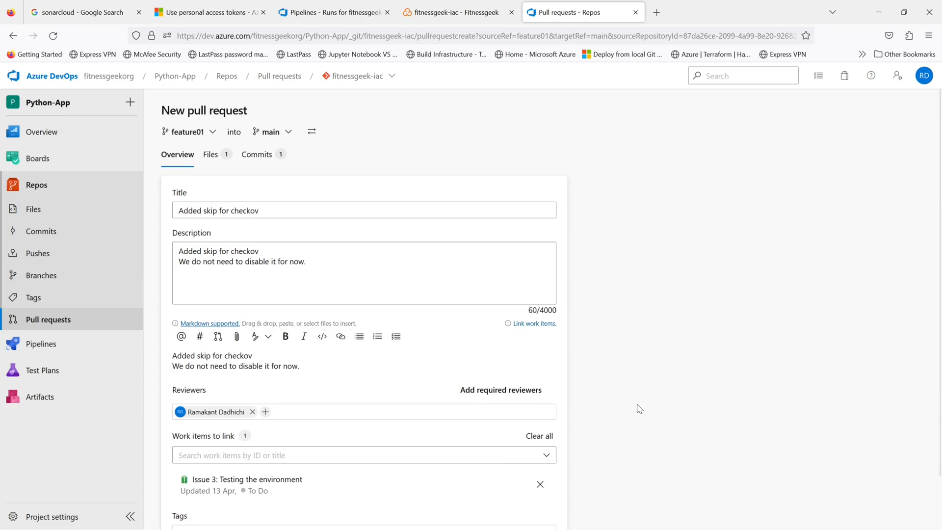
scroll("down", 3)
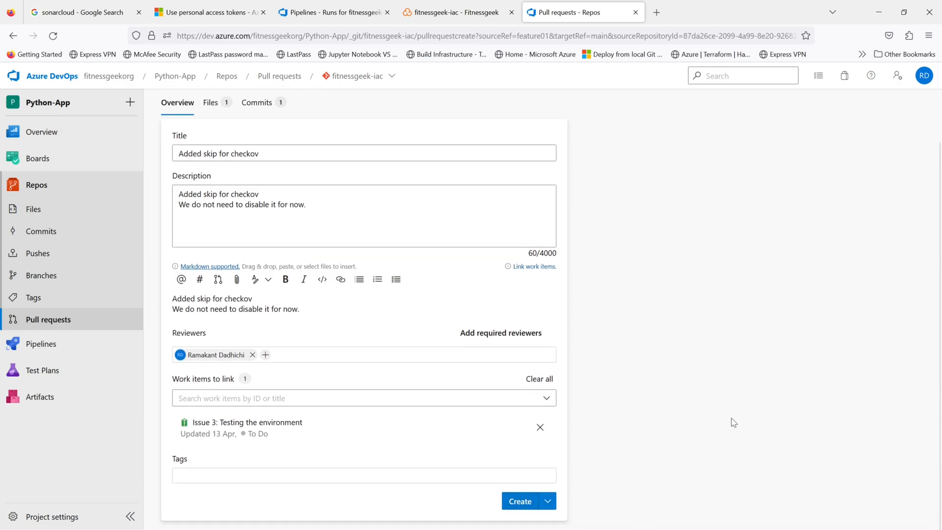
left_click(520, 501)
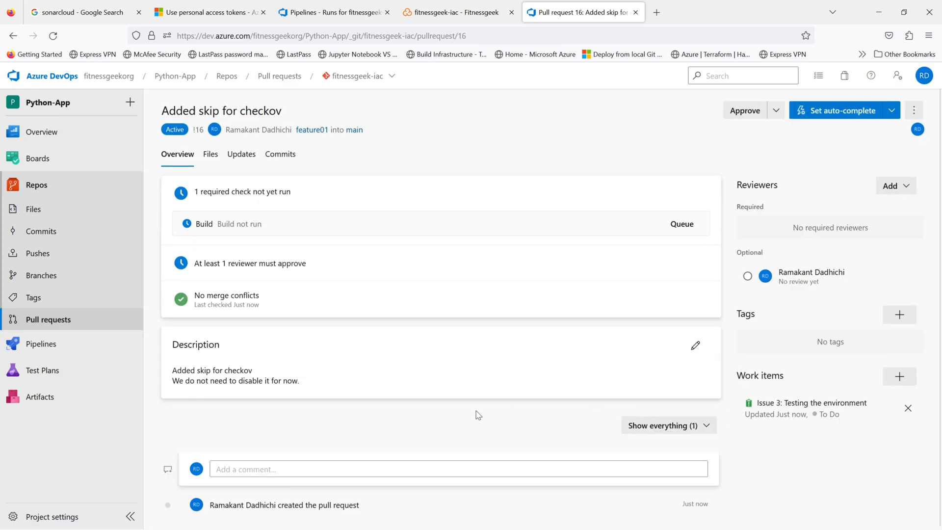
Show pull request 16's checks: CodeAnalysis build in progress, coverage check waiting
left_click(682, 224)
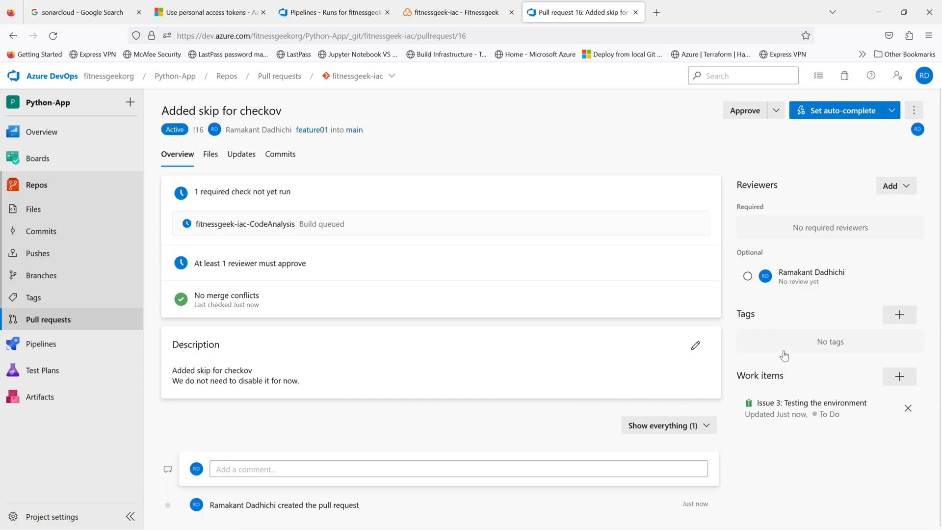
mouse_move(794, 458)
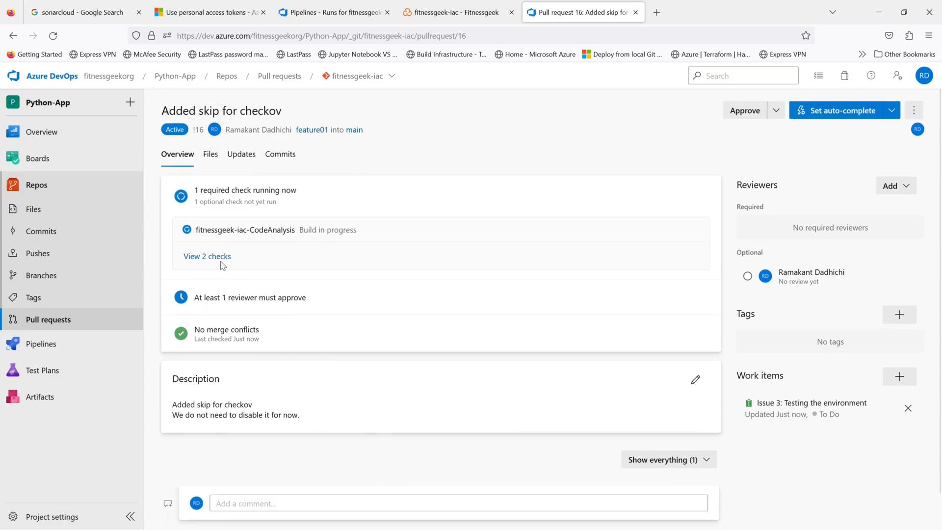
left_click(207, 256)
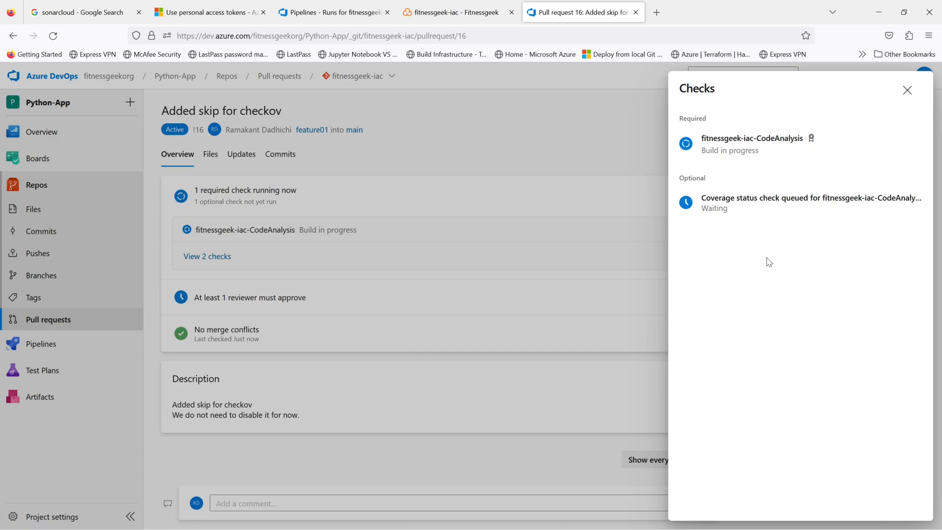
mouse_move(769, 277)
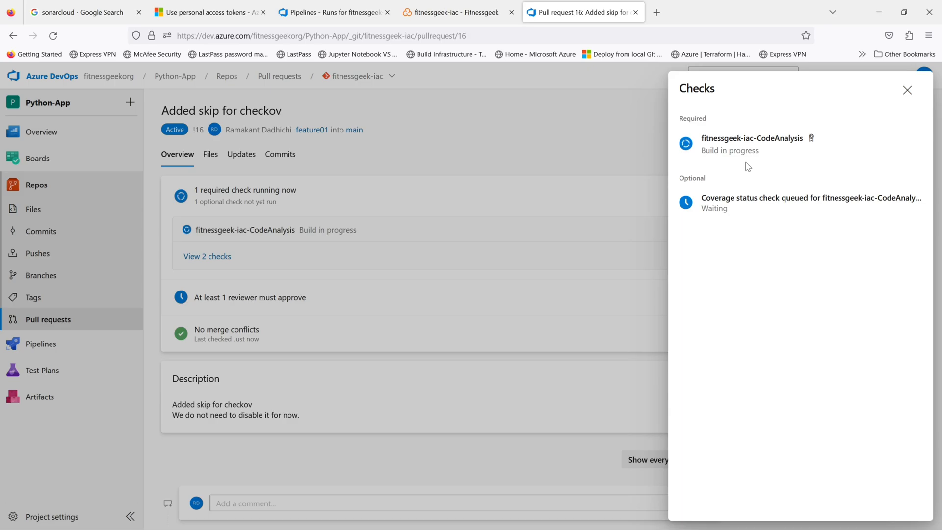
mouse_move(770, 196)
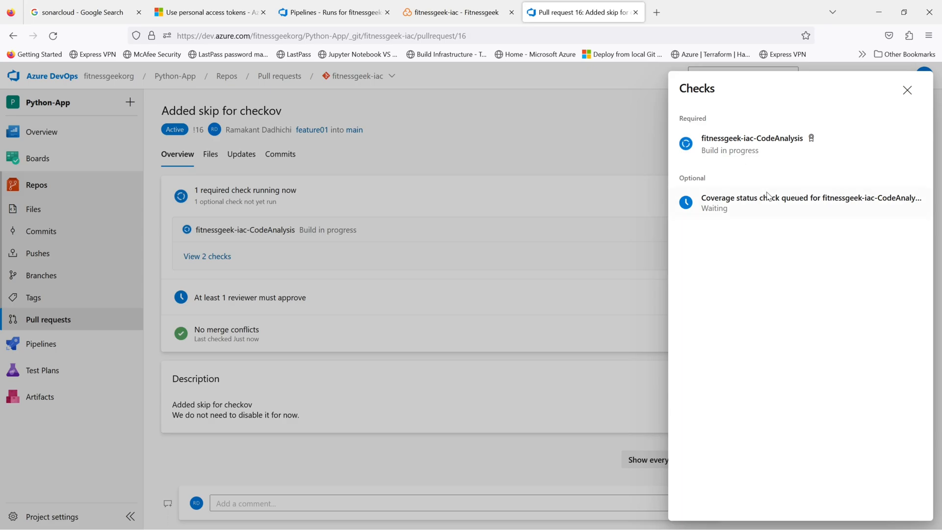
mouse_move(803, 201)
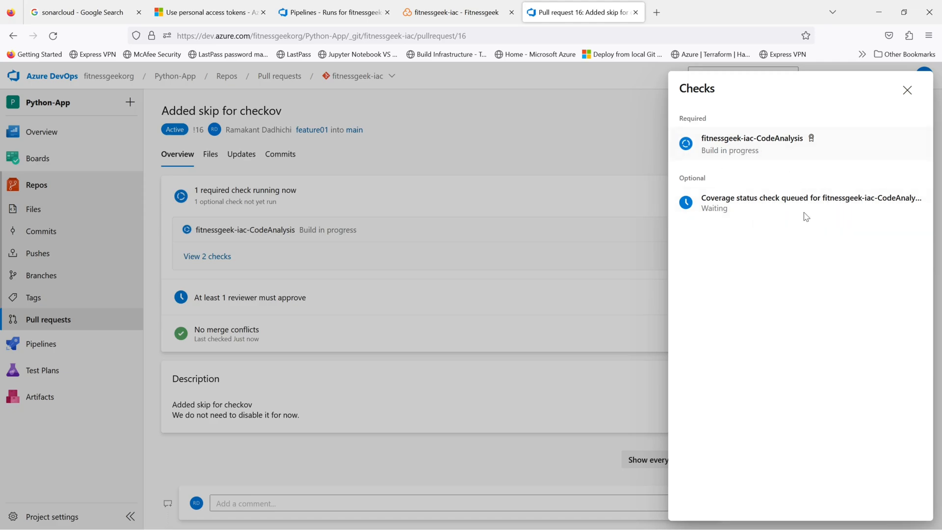
mouse_move(815, 272)
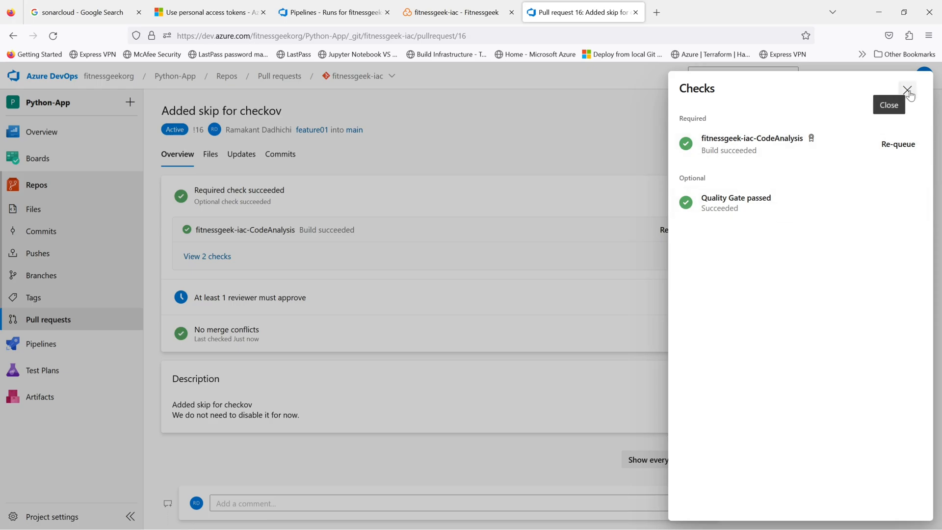
Close the succeeded checks panel and approve pull request 16
left_click(907, 90)
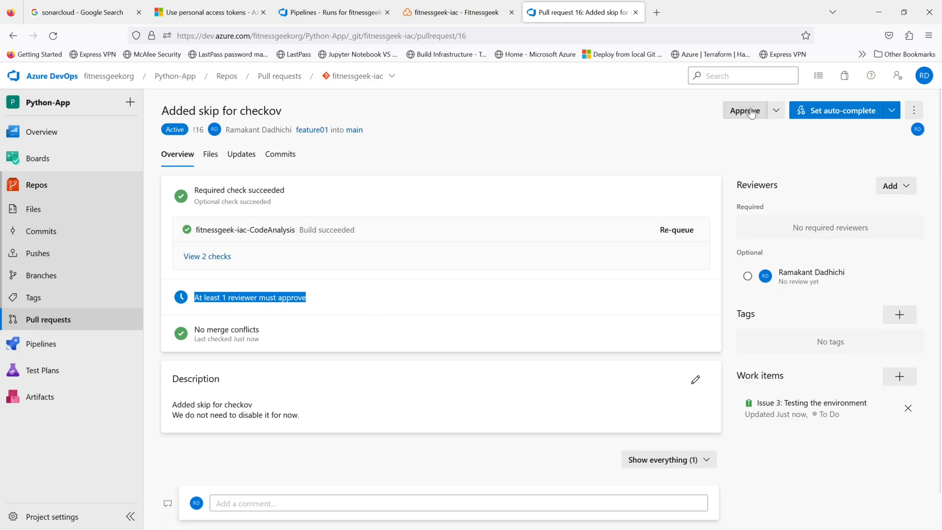
left_click(746, 111)
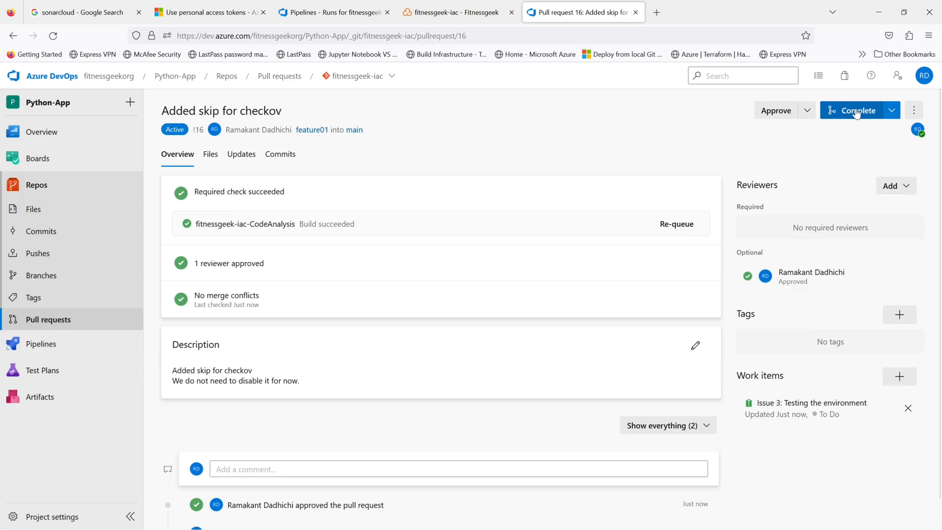
Complete the merge as no-fast-forward, leaving associated work items uncompleted
left_click(856, 110)
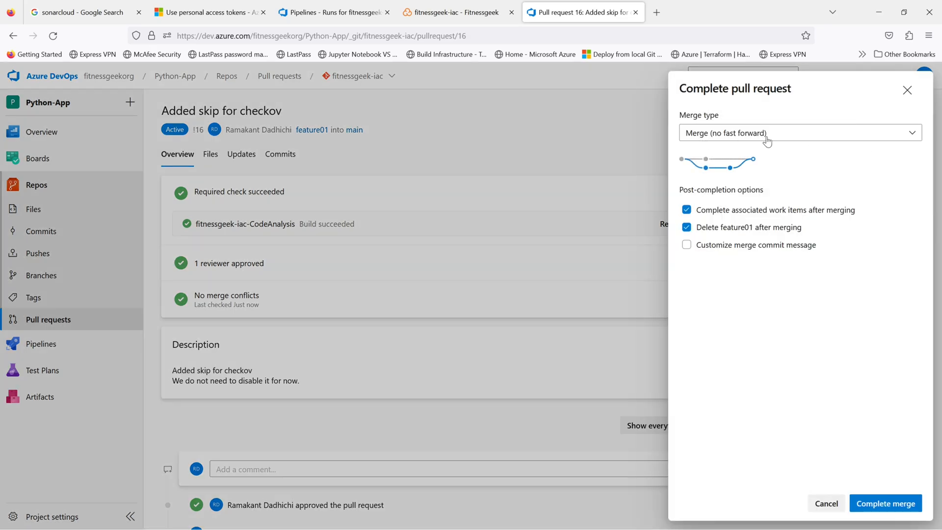
left_click(798, 132)
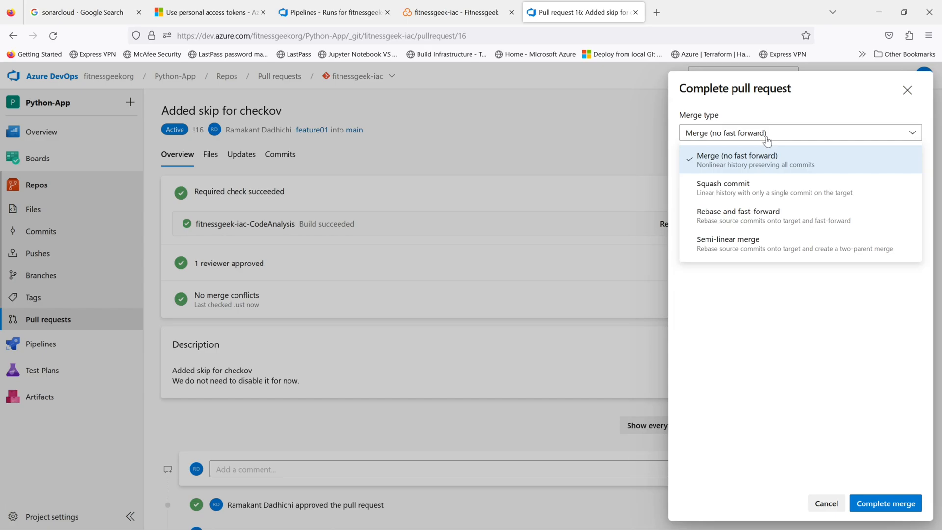
left_click(737, 159)
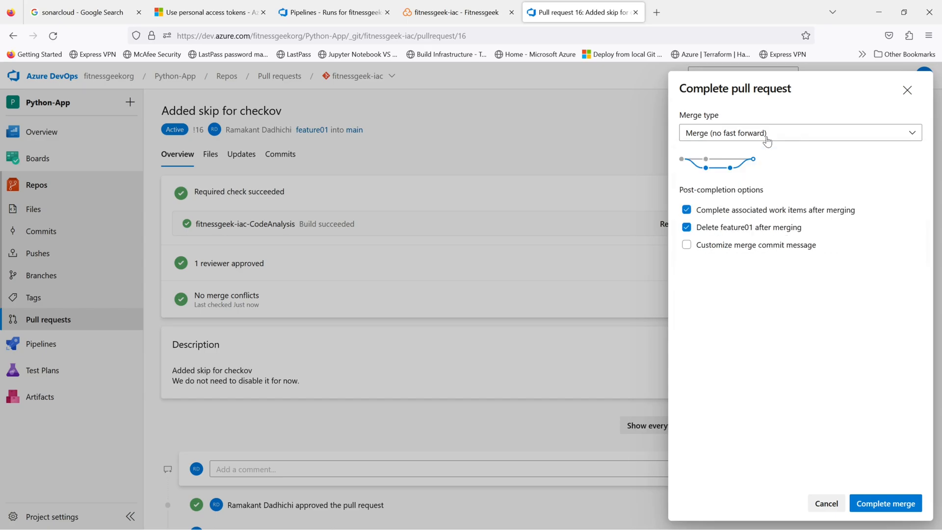
mouse_move(733, 218)
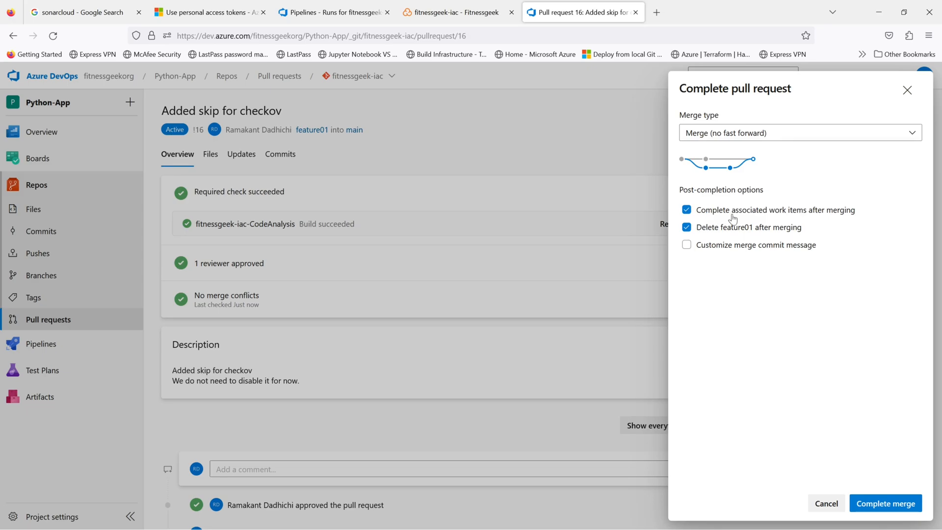
mouse_move(850, 215)
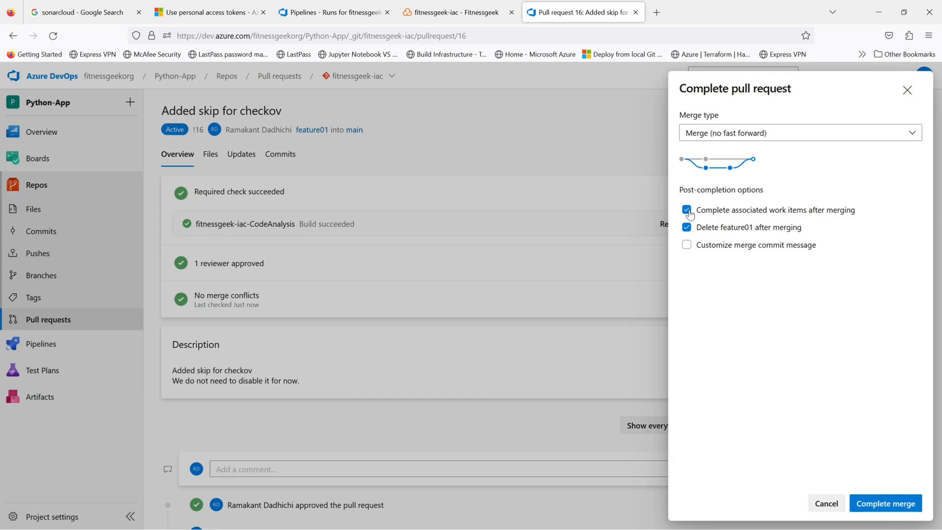
left_click(687, 210)
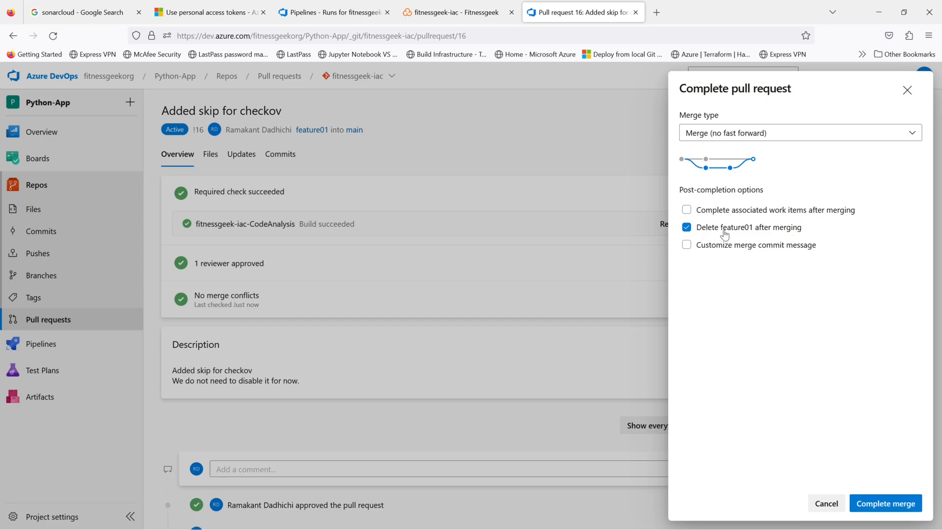
mouse_move(803, 366)
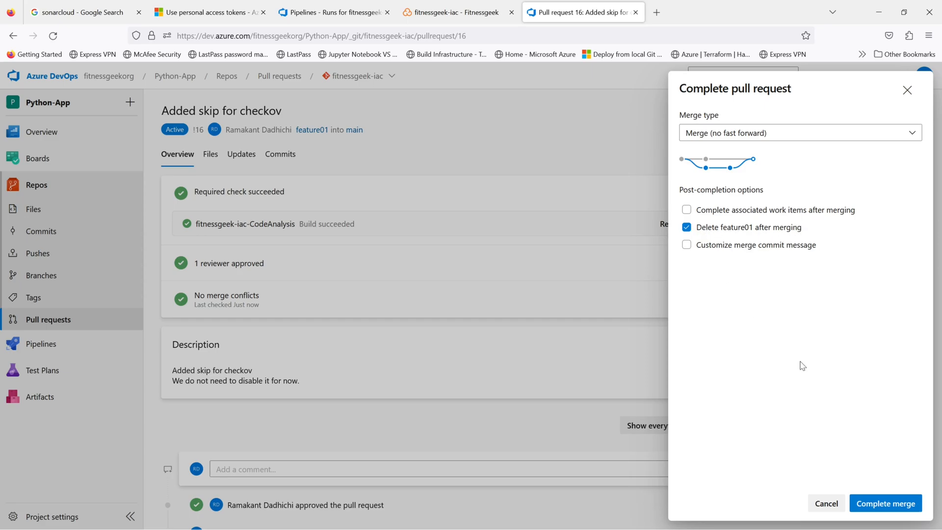
left_click(826, 503)
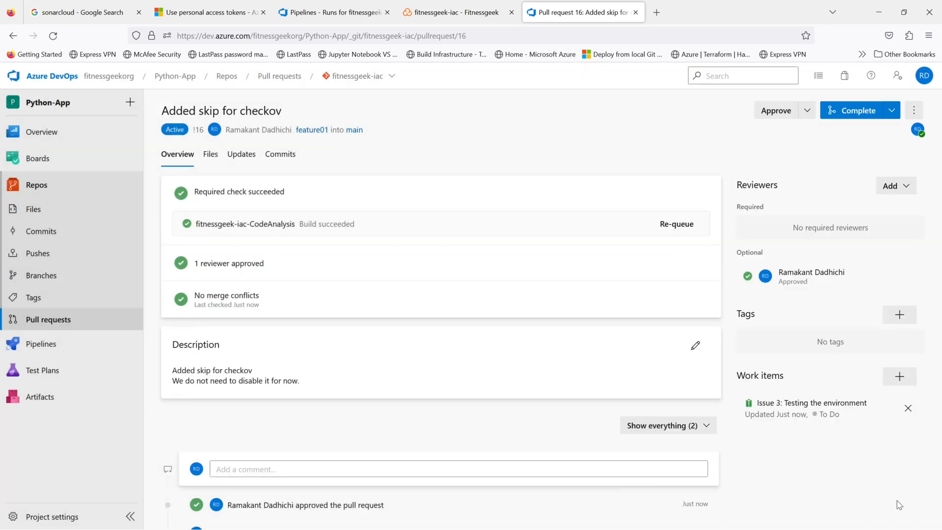
After pull request 16 merges into main, go to Pipelines showing the fitnessgeek-iac-CodeAnalysis merge run
left_click(856, 110)
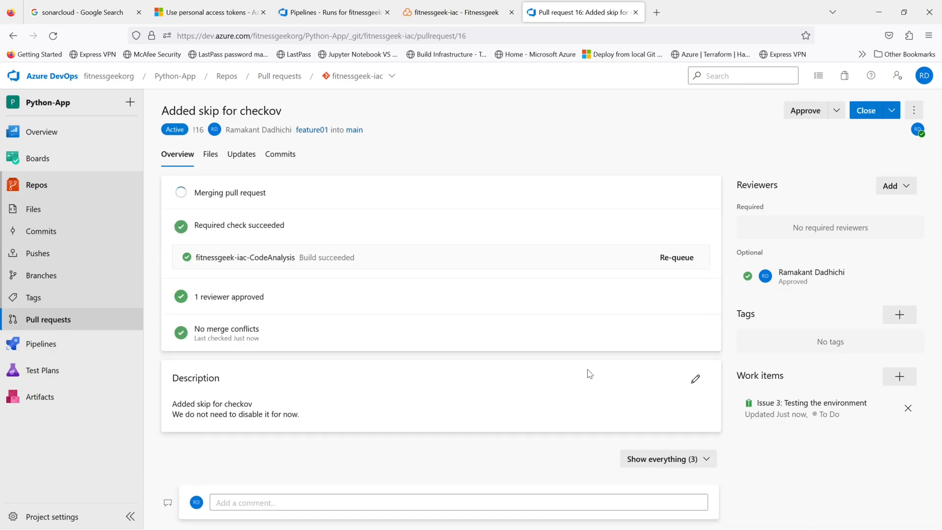
left_click(866, 110)
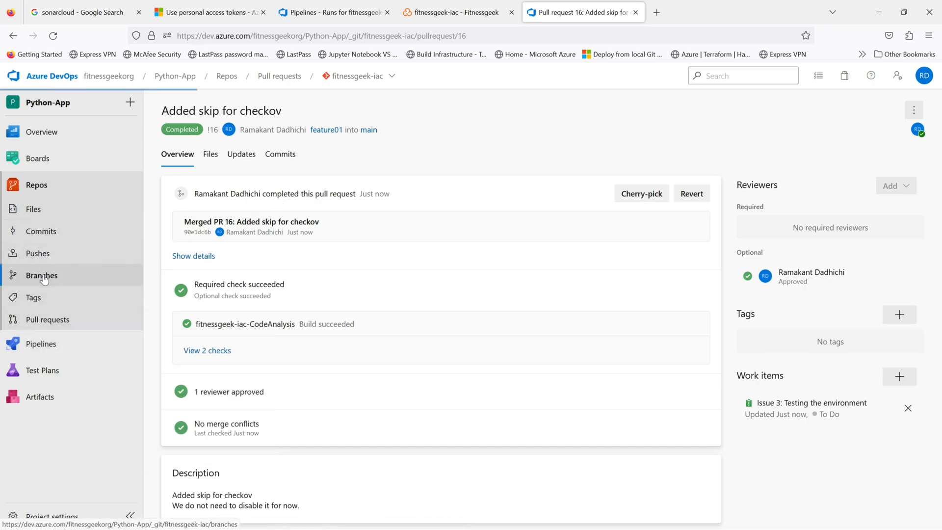
left_click(42, 275)
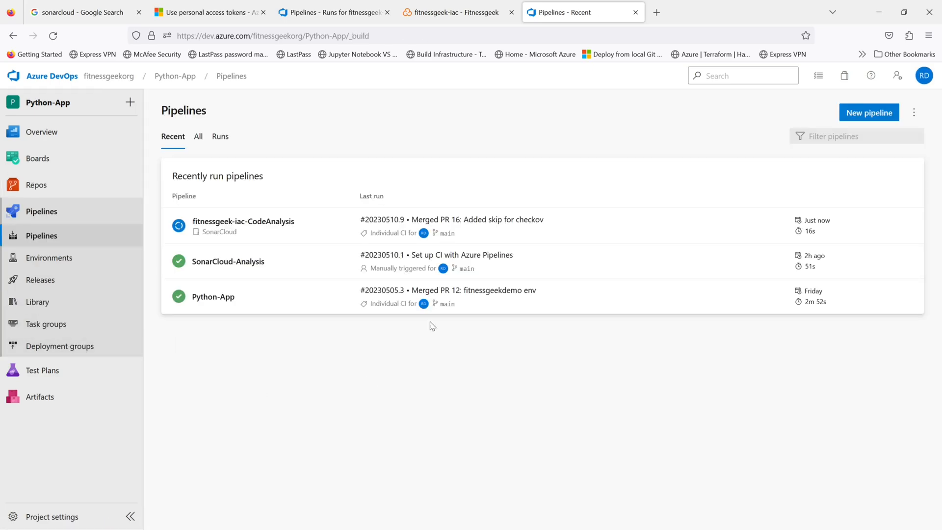
mouse_move(294, 226)
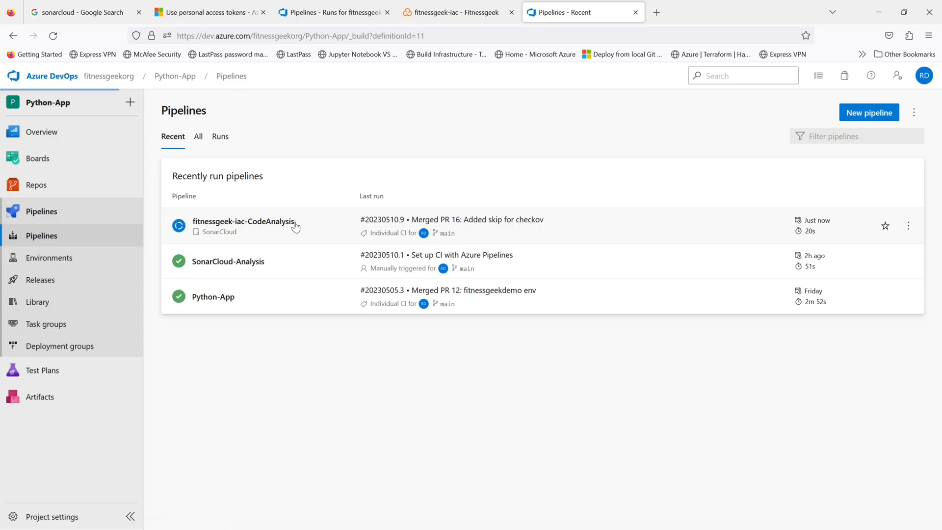
Return to the fitnessgeek-iac pull requests page, which reports no pull requests need attention
left_click(243, 221)
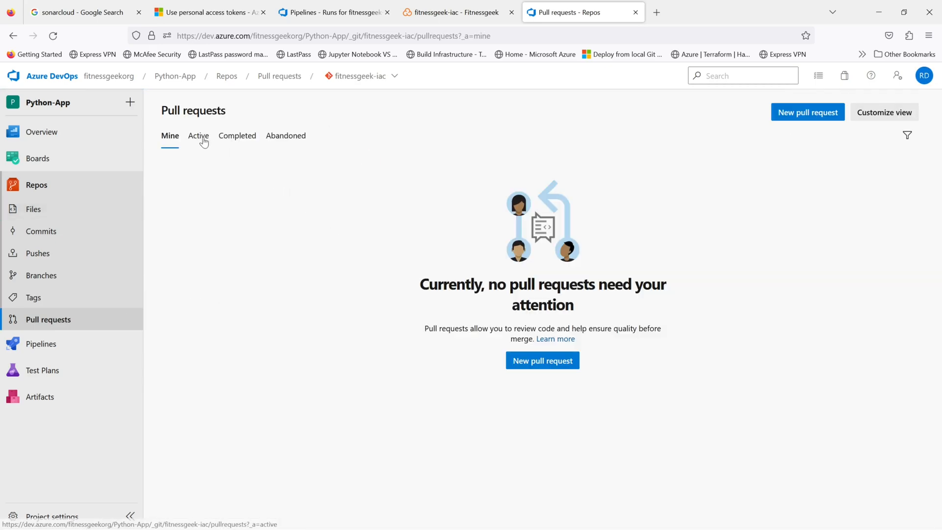
View the Active then Completed pull requests, with 'Added skip for checkov' completed just now on top
left_click(199, 135)
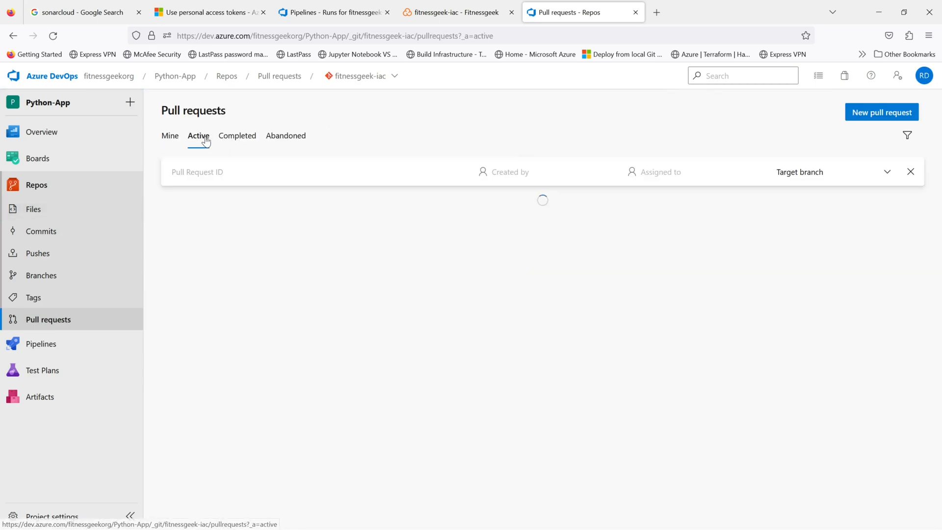
left_click(236, 136)
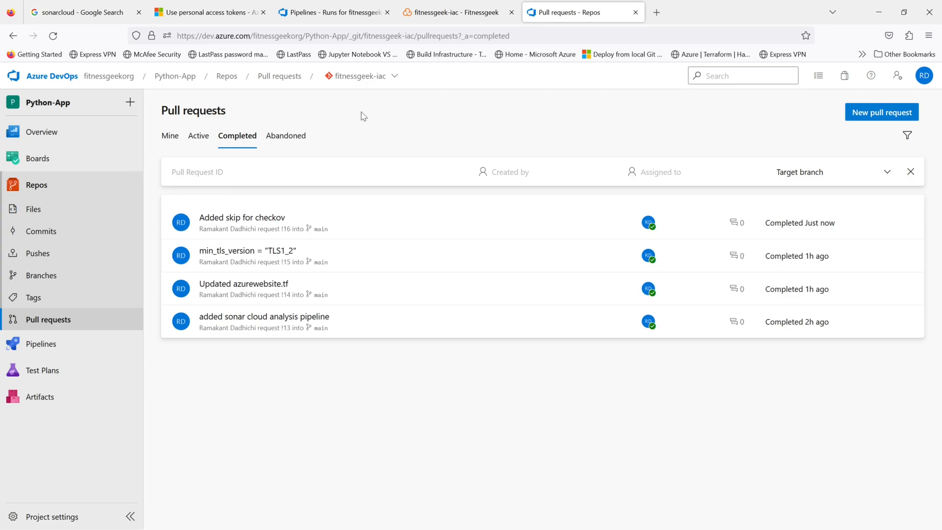